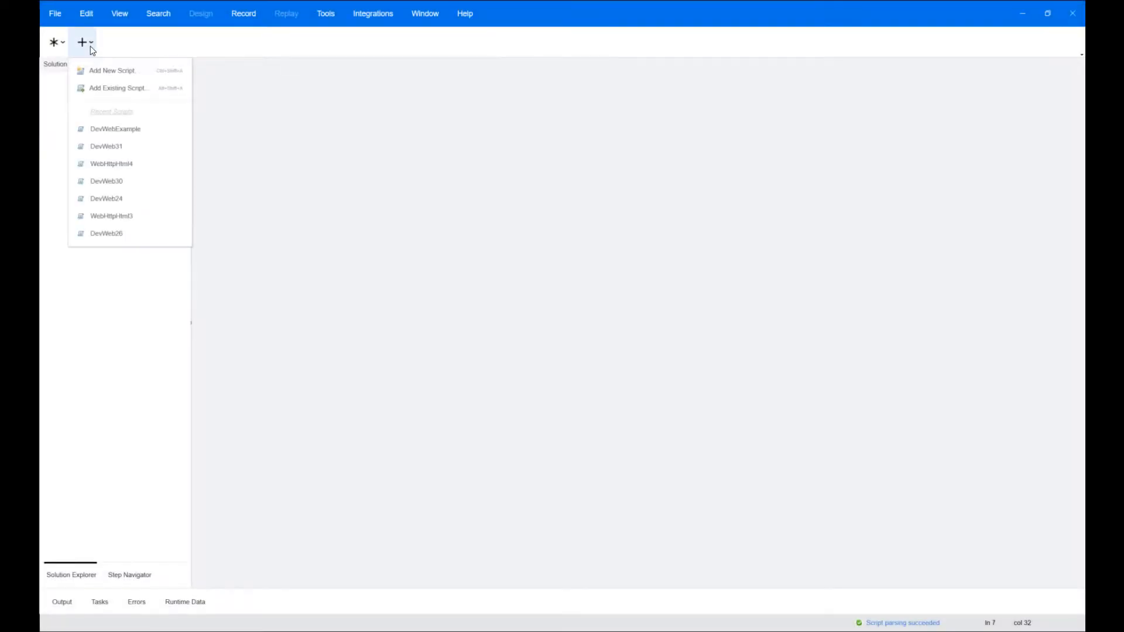
Open the recent DevWebExample script and its Runtime Settings Run Logic page
left_click(116, 128)
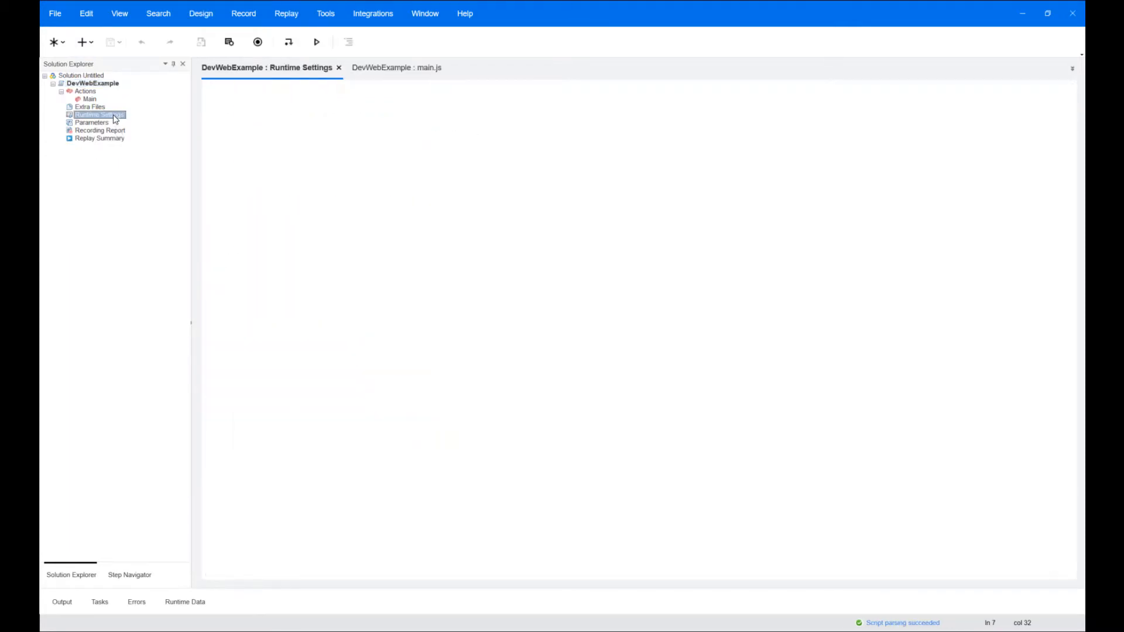
left_click(98, 115)
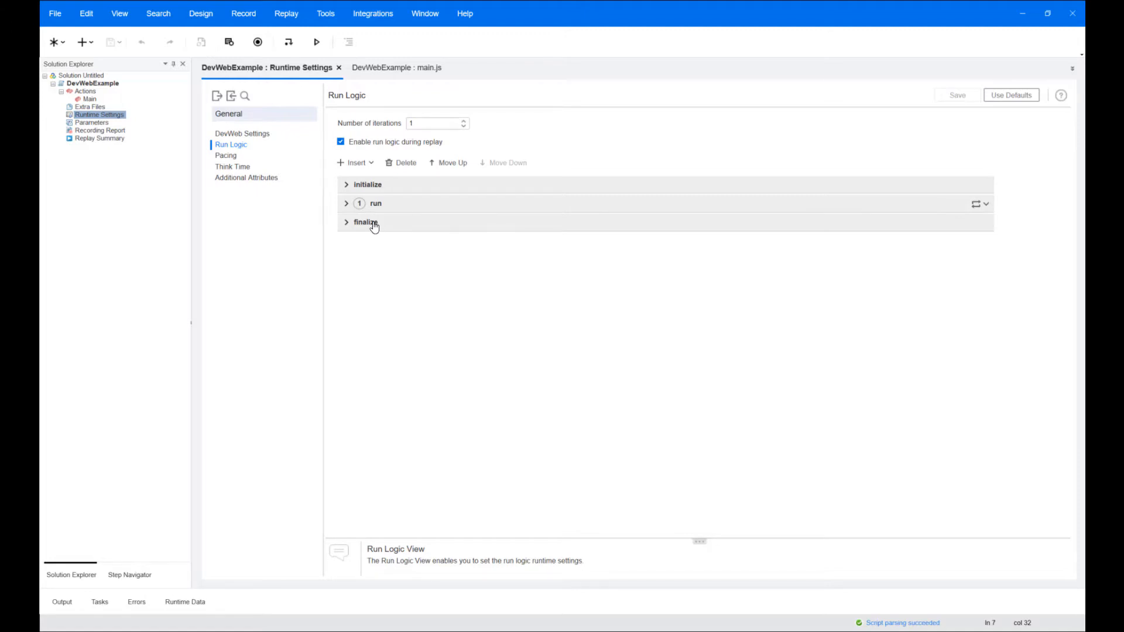
Expand initialize showing login and Set Default Headers, then expand run
left_click(367, 184)
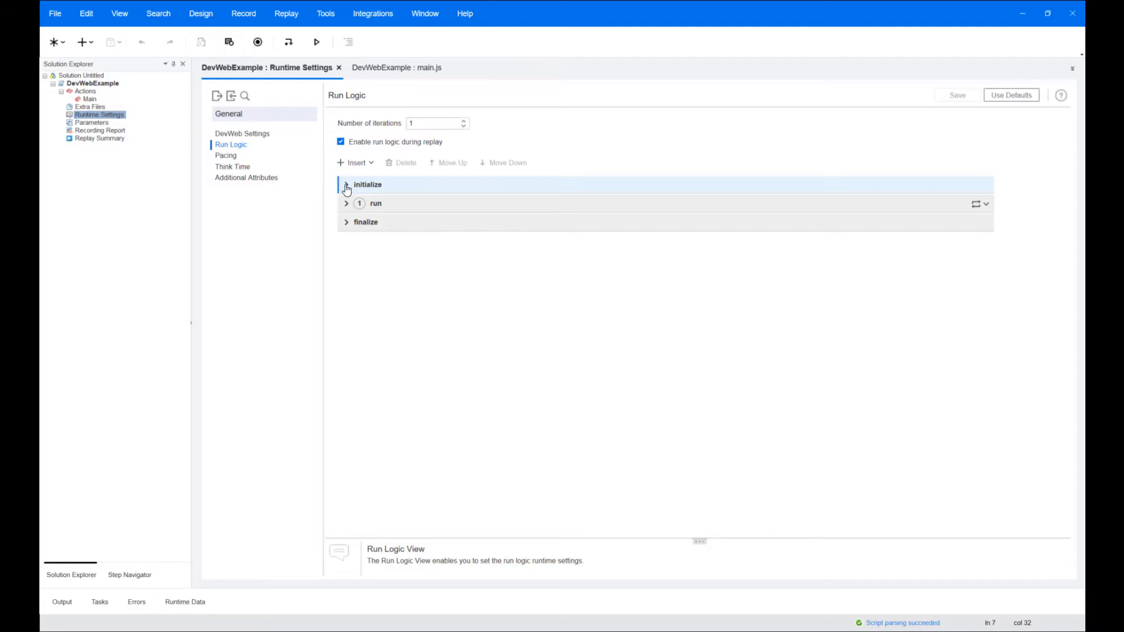
left_click(347, 183)
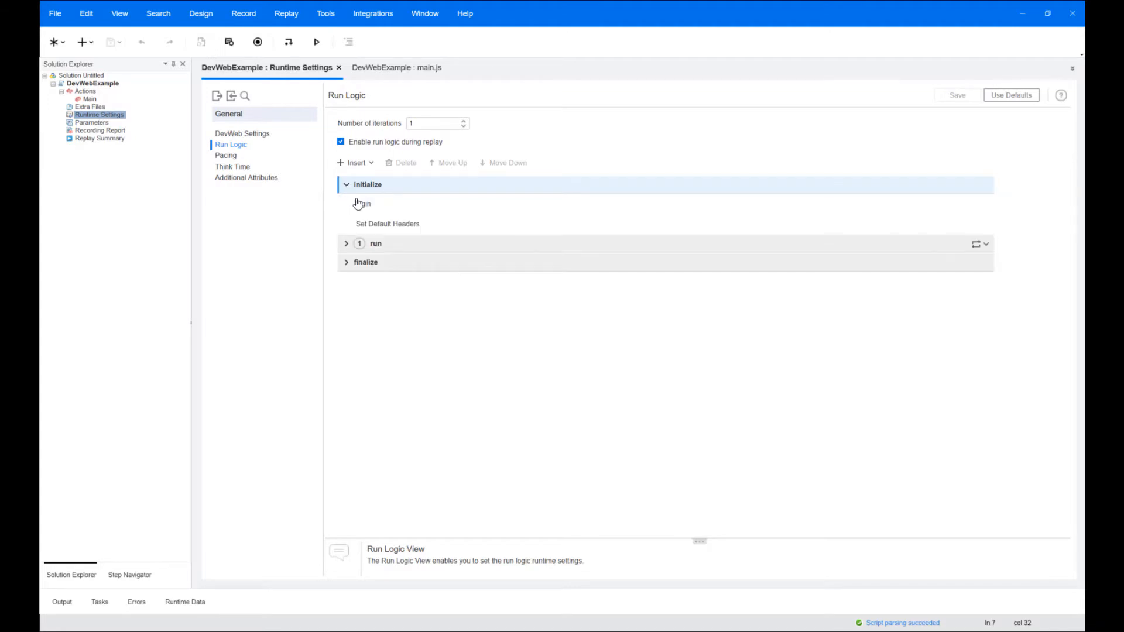
left_click(363, 204)
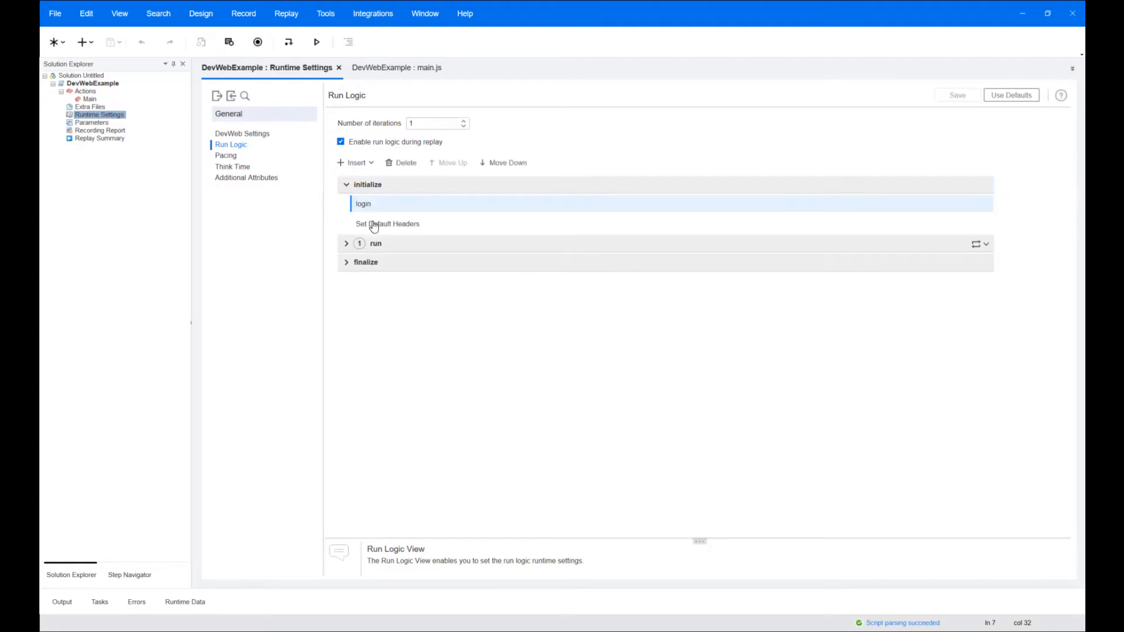
left_click(388, 223)
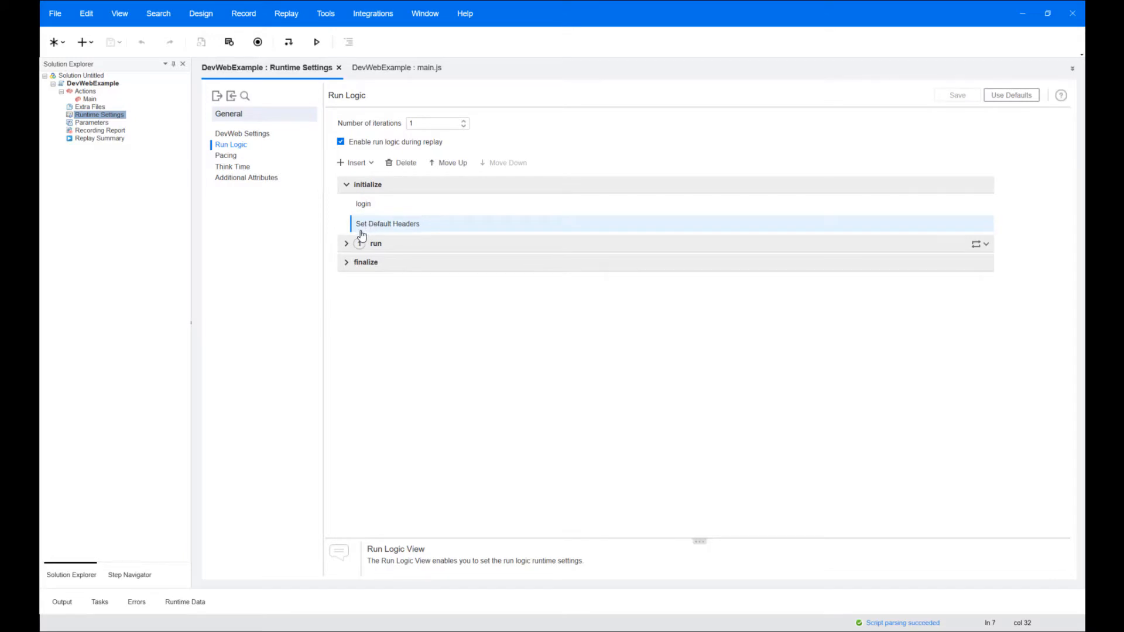
left_click(346, 243)
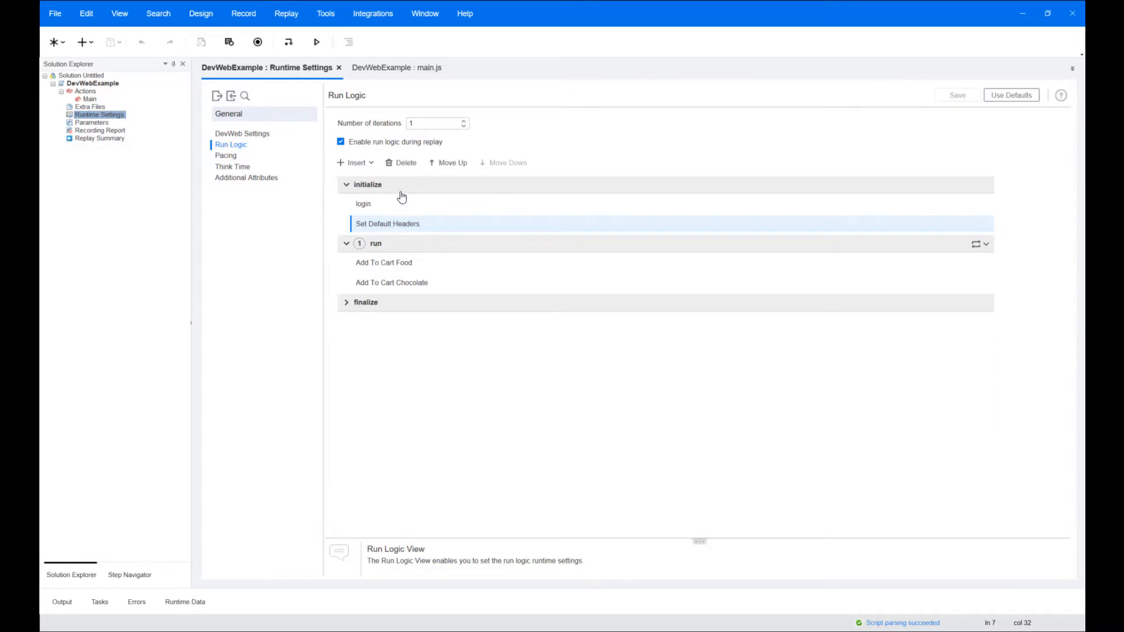
Set Number of iterations to 10 and expand finalize to show Clear Headers
left_click(436, 123)
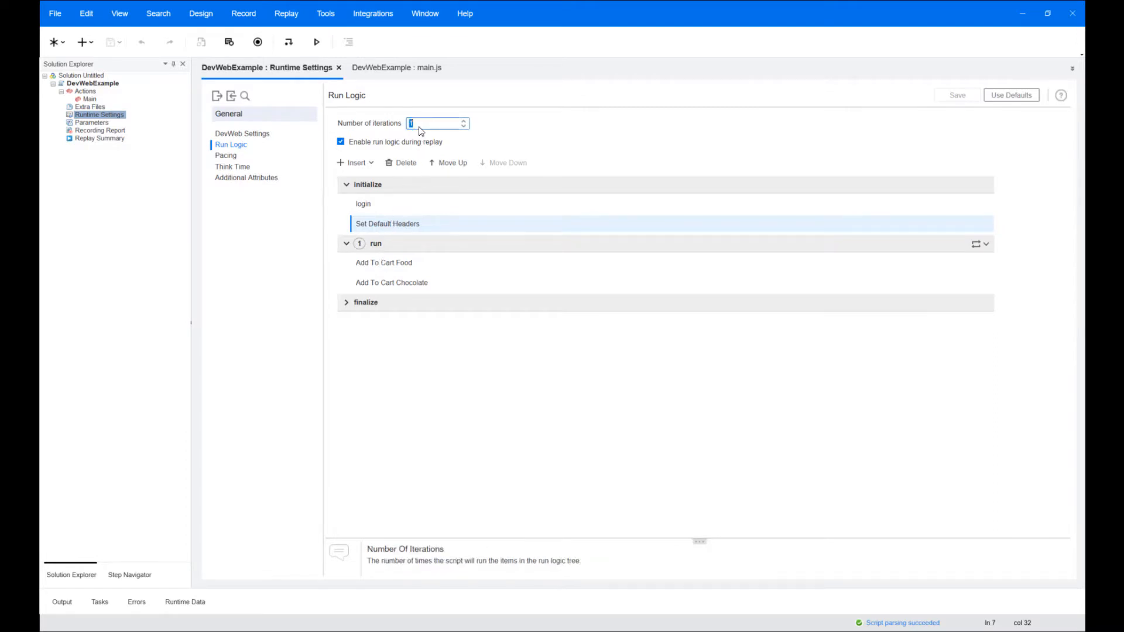
type("10")
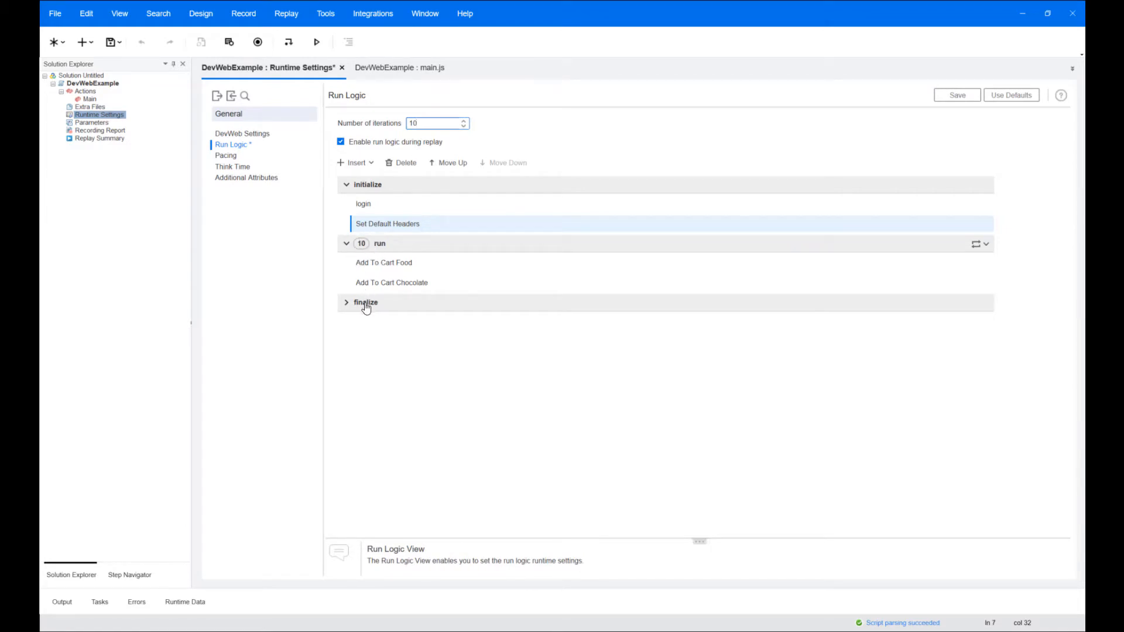
left_click(347, 302)
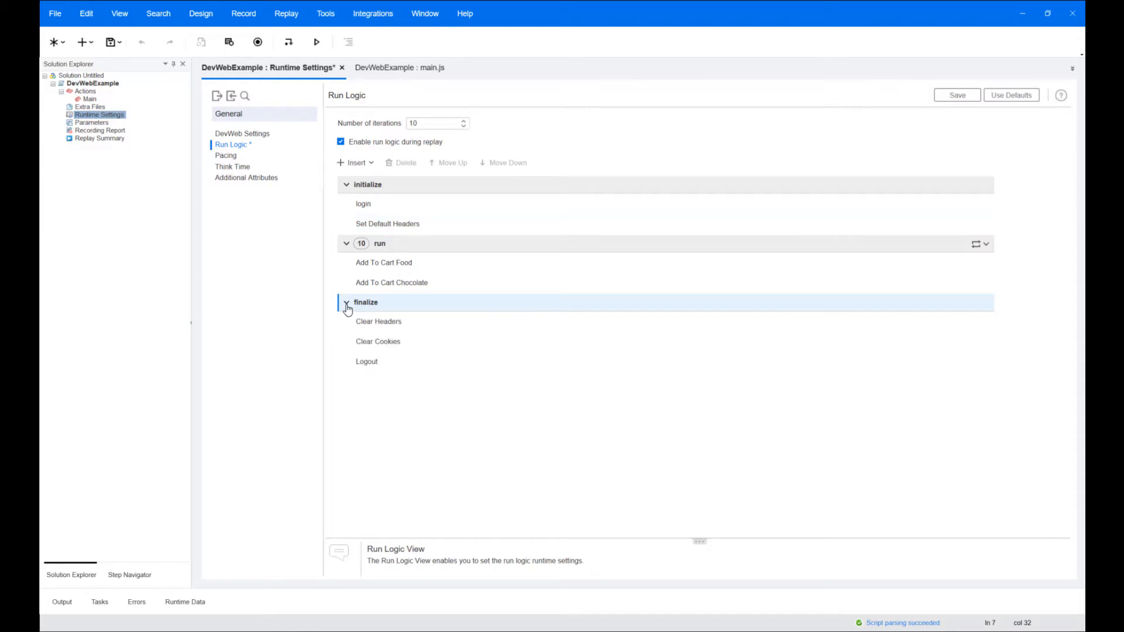
left_click(378, 320)
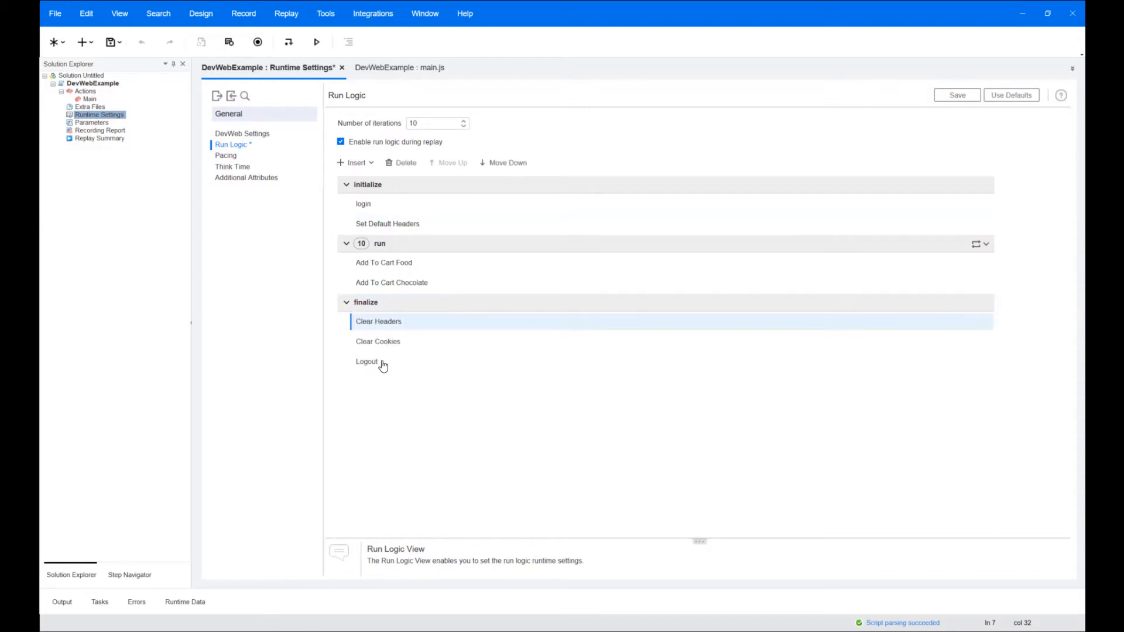
left_click(956, 95)
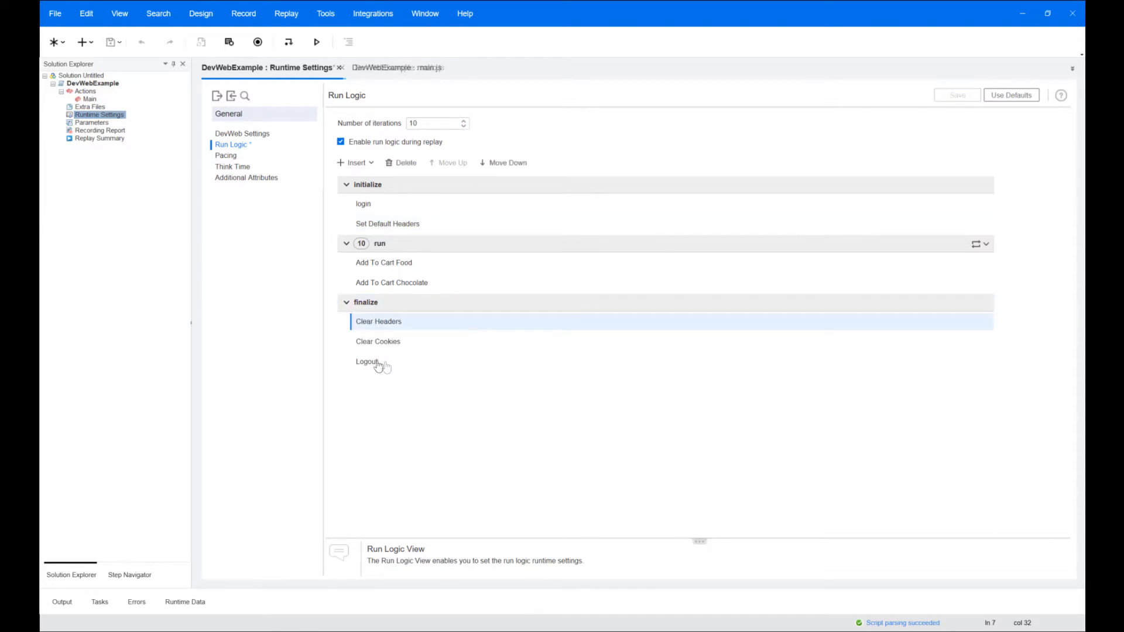
left_click(957, 95)
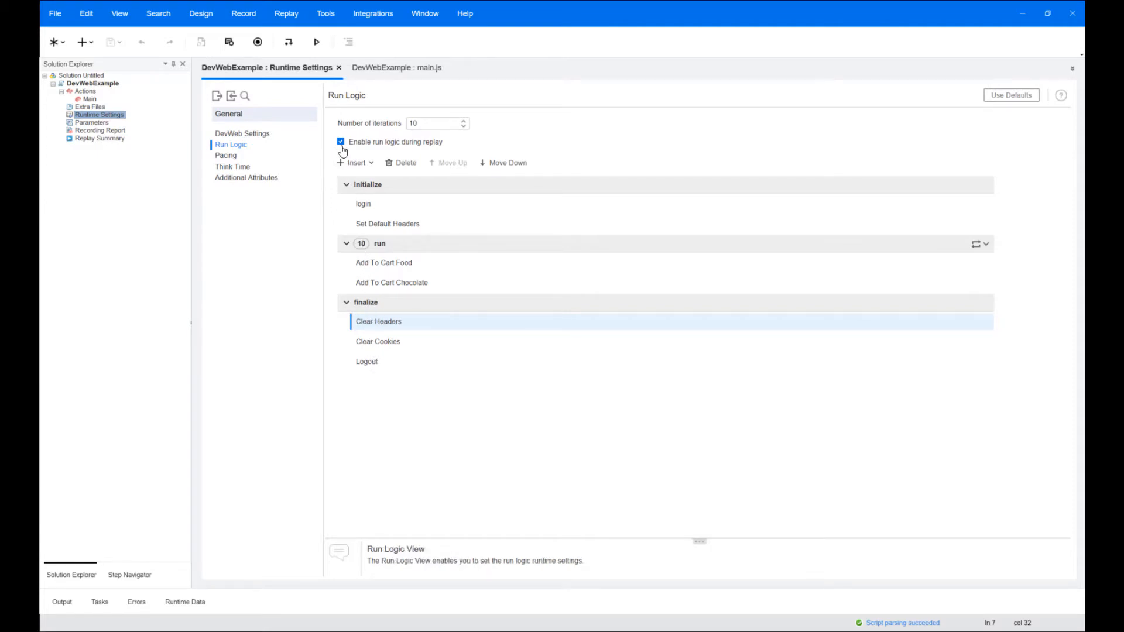
left_click(341, 141)
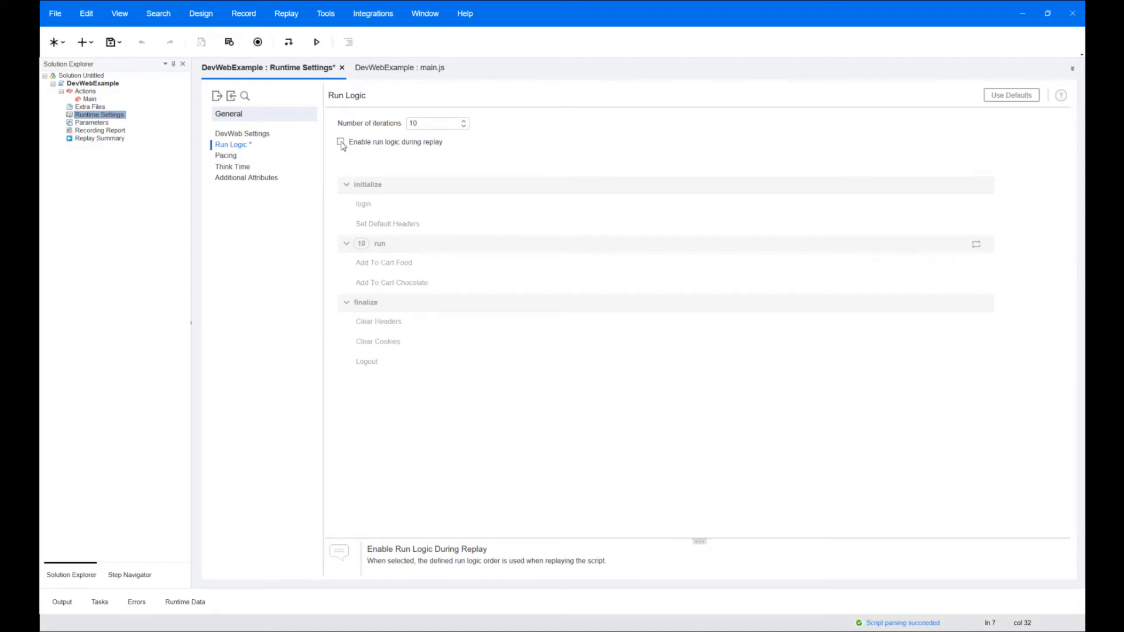
left_click(341, 142)
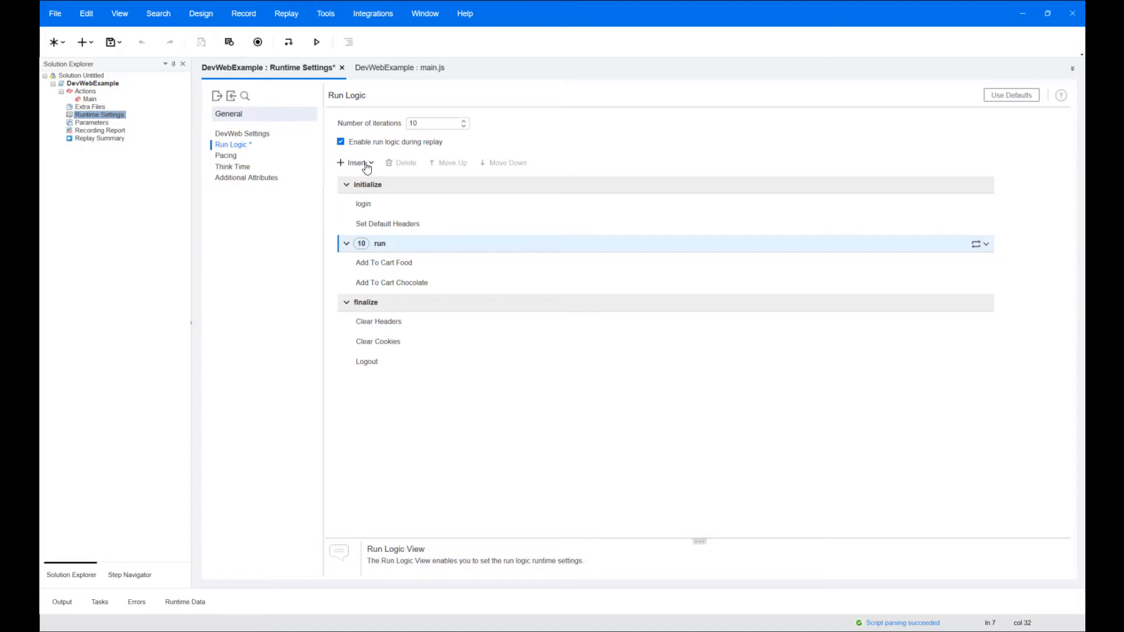
Insert Block1 under run and add Purchase Items In Cart to it
left_click(353, 163)
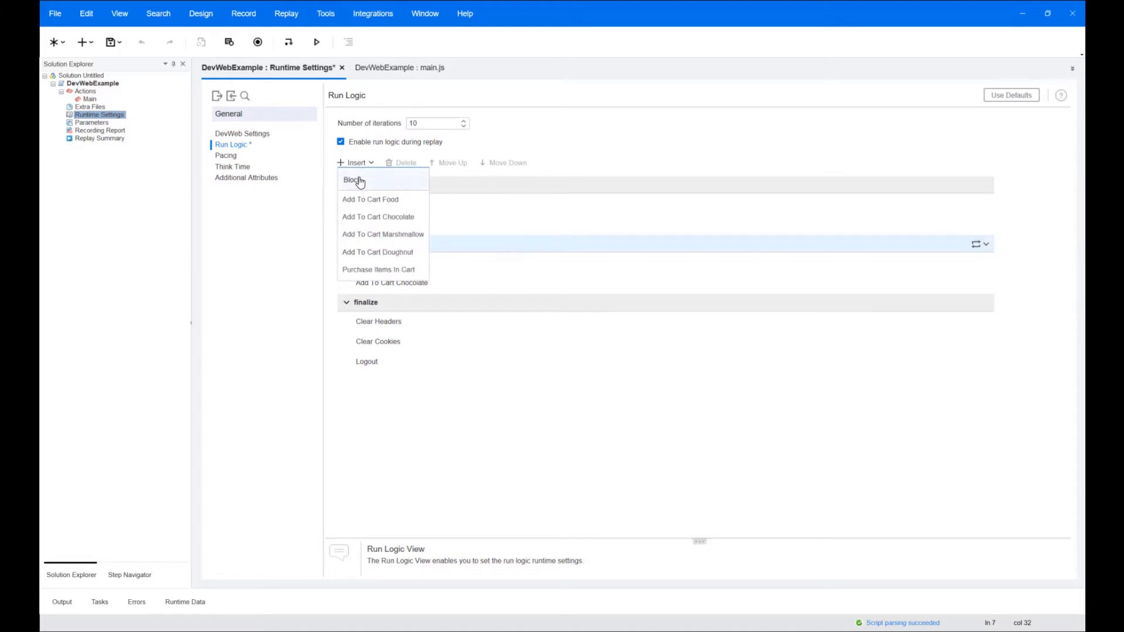
left_click(353, 180)
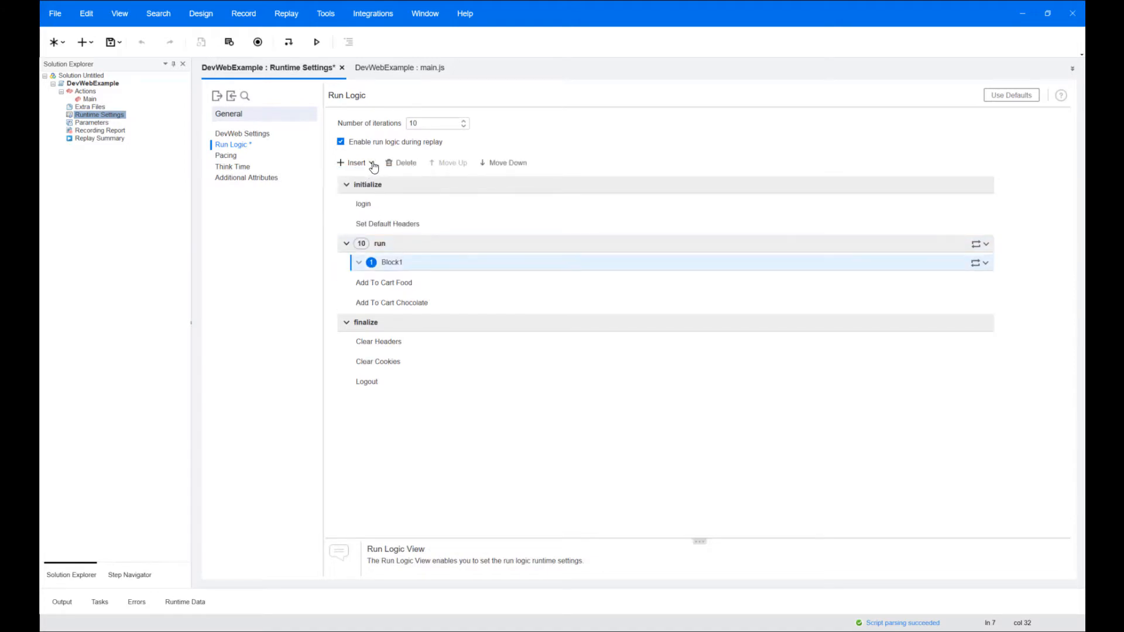
left_click(357, 163)
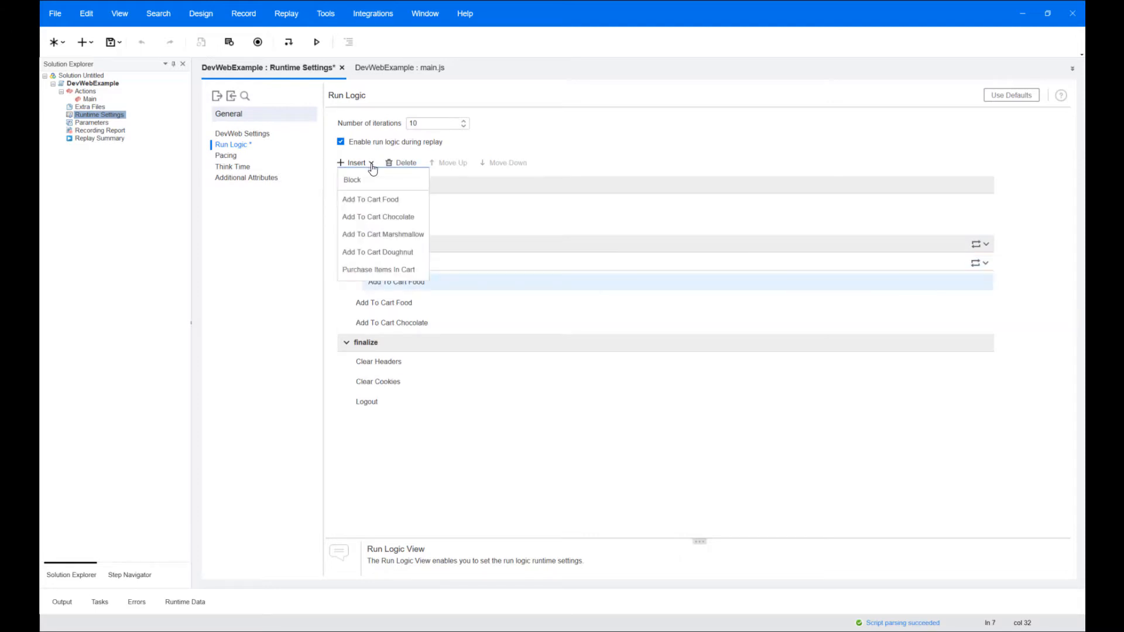
left_click(380, 269)
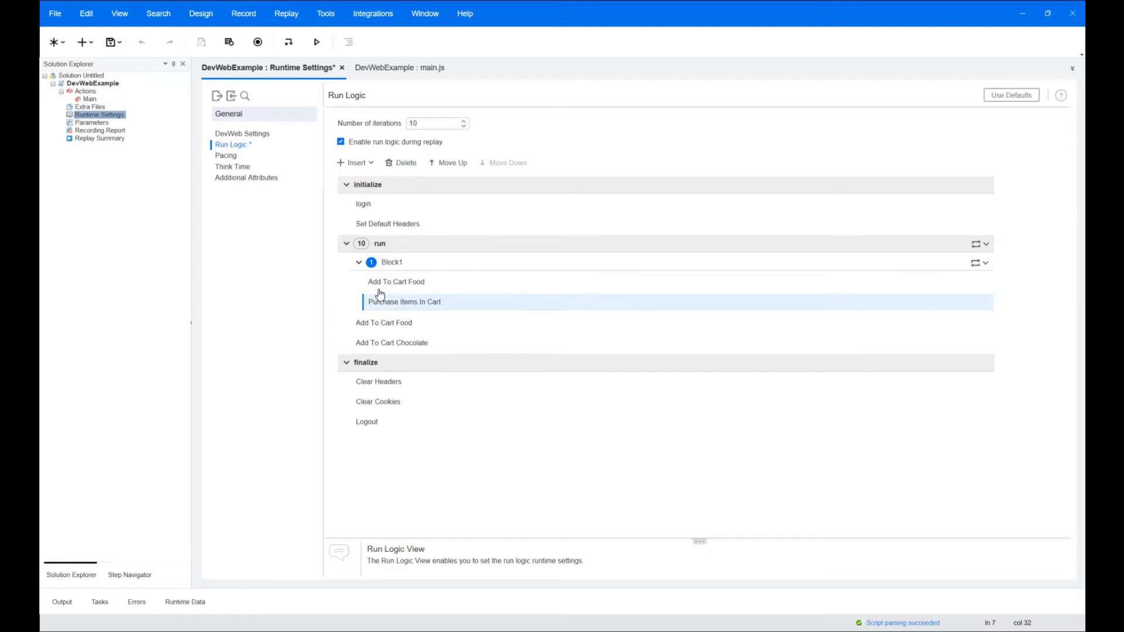
Insert Block2 under run and add Add To Cart Doughnut to it
left_click(391, 343)
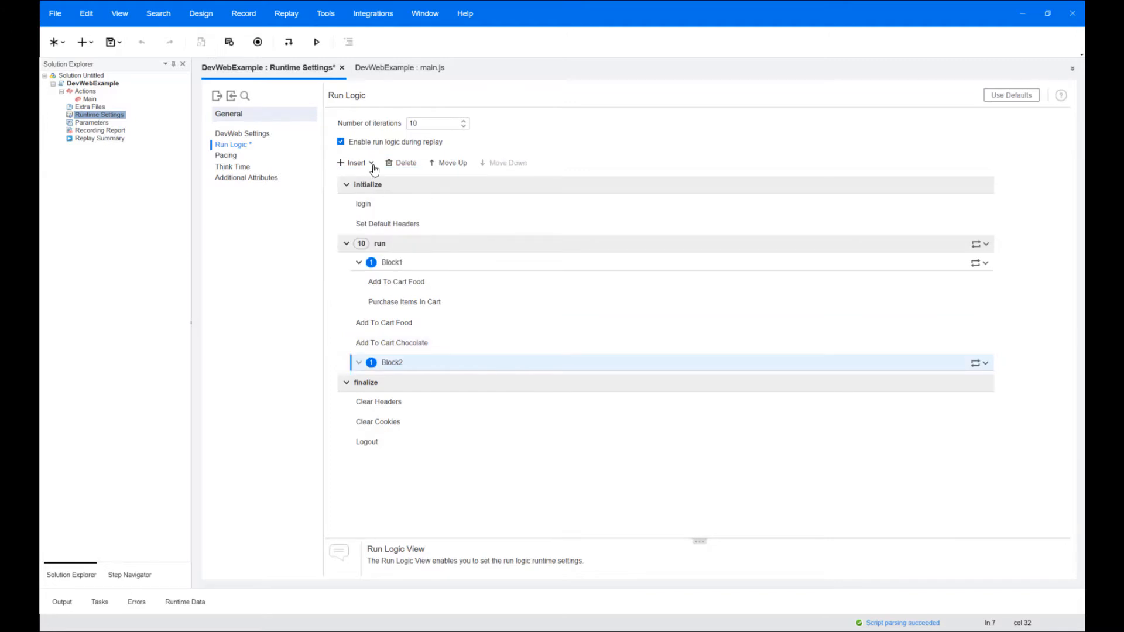
left_click(356, 163)
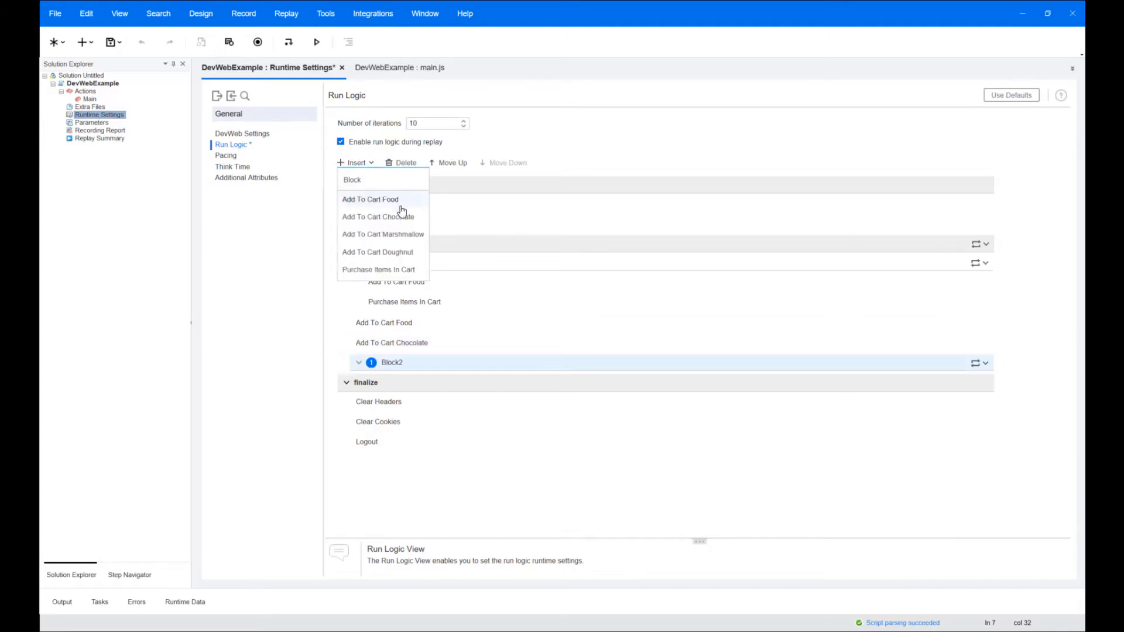
left_click(378, 252)
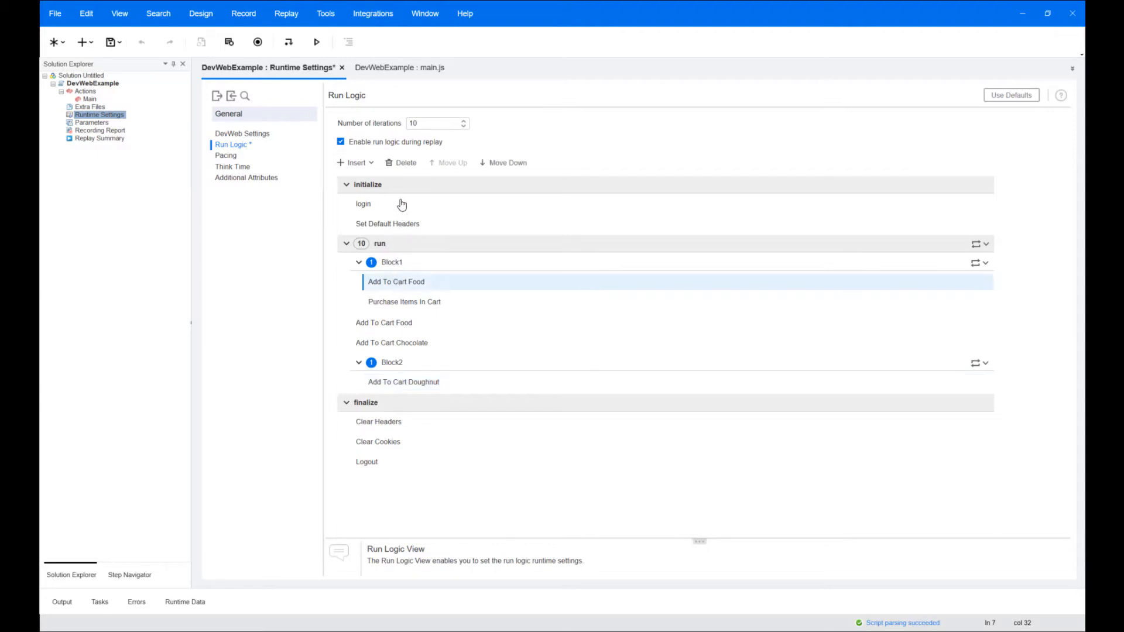
left_click(406, 163)
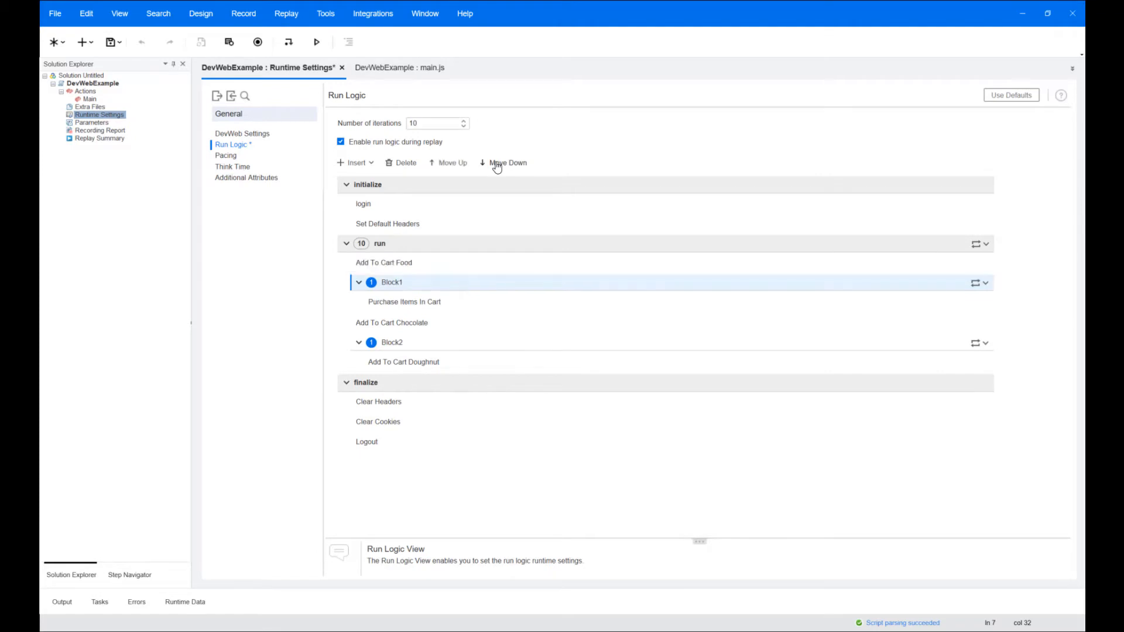
left_click(506, 163)
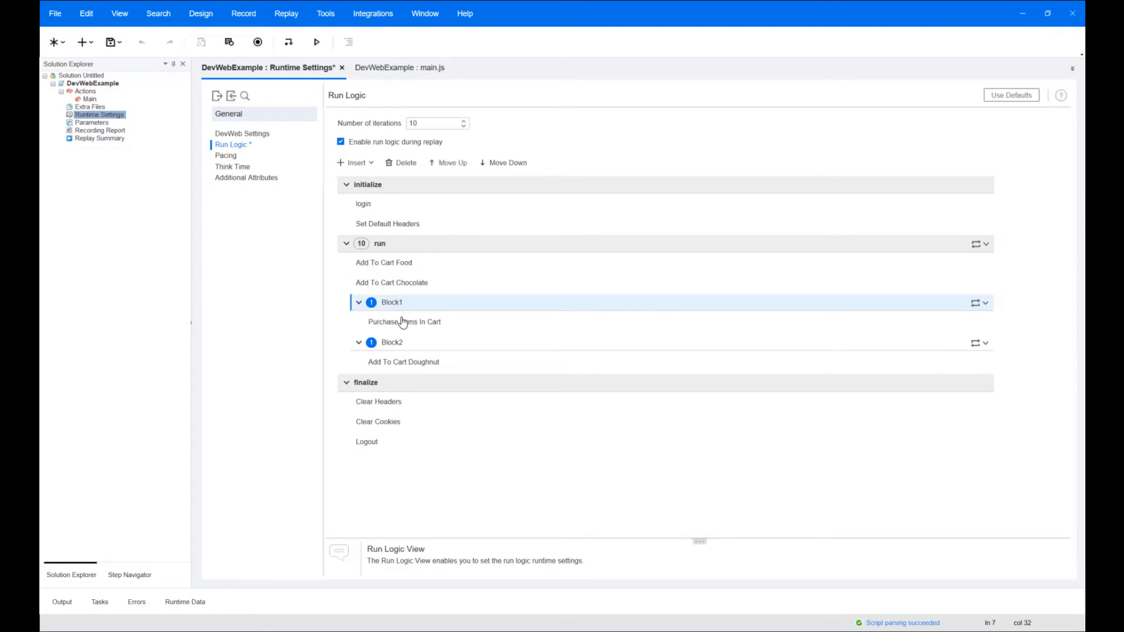
right_click(403, 321)
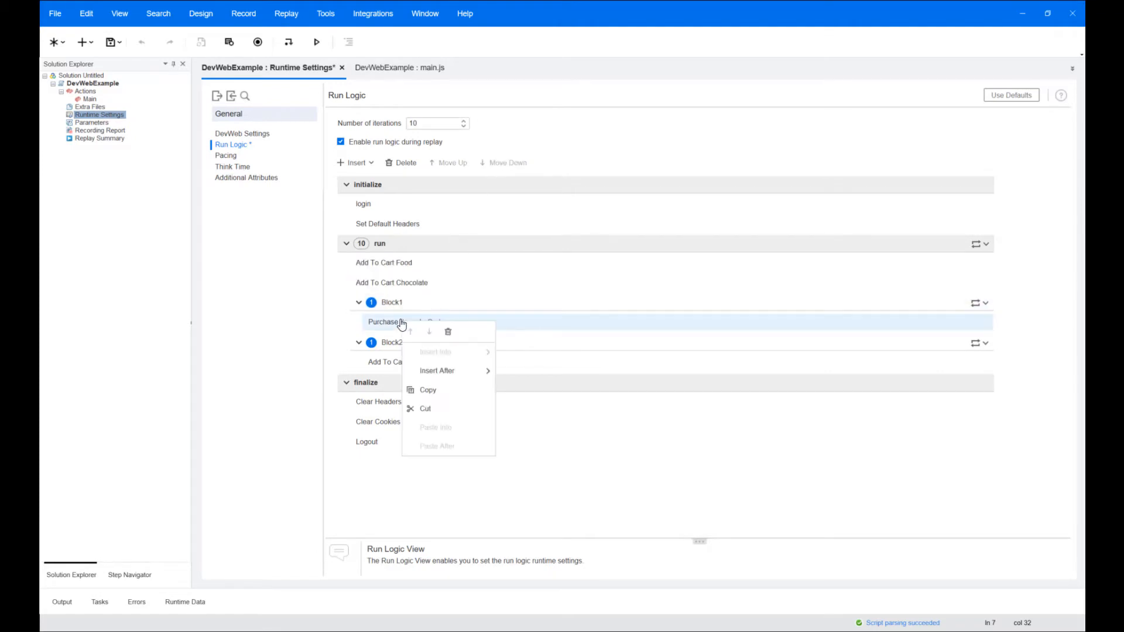
mouse_move(427, 411)
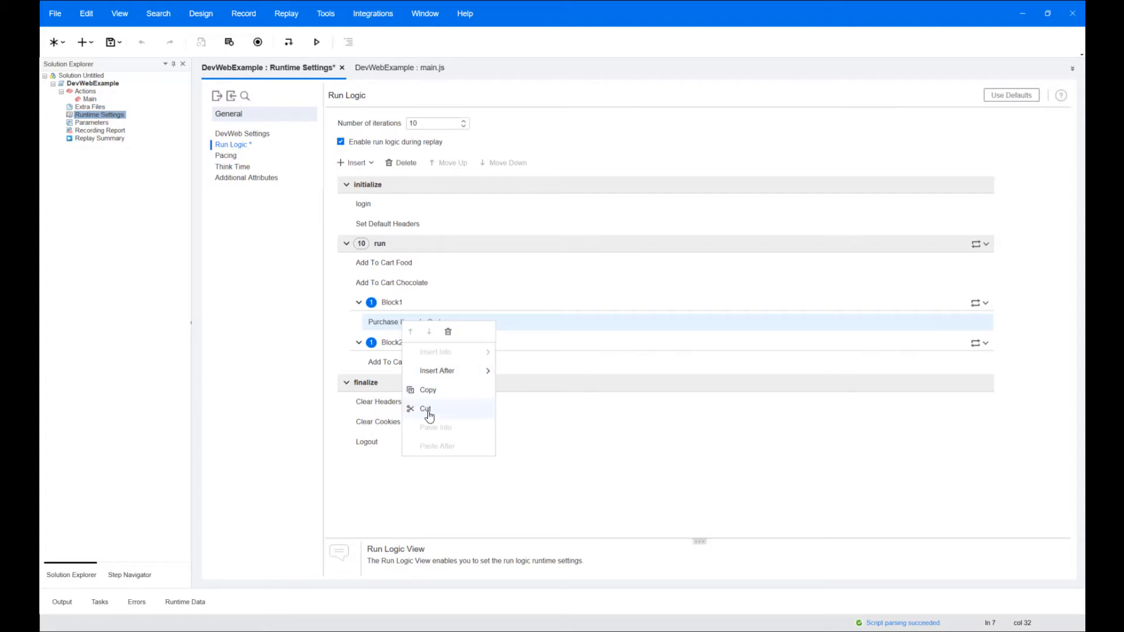
left_click(426, 409)
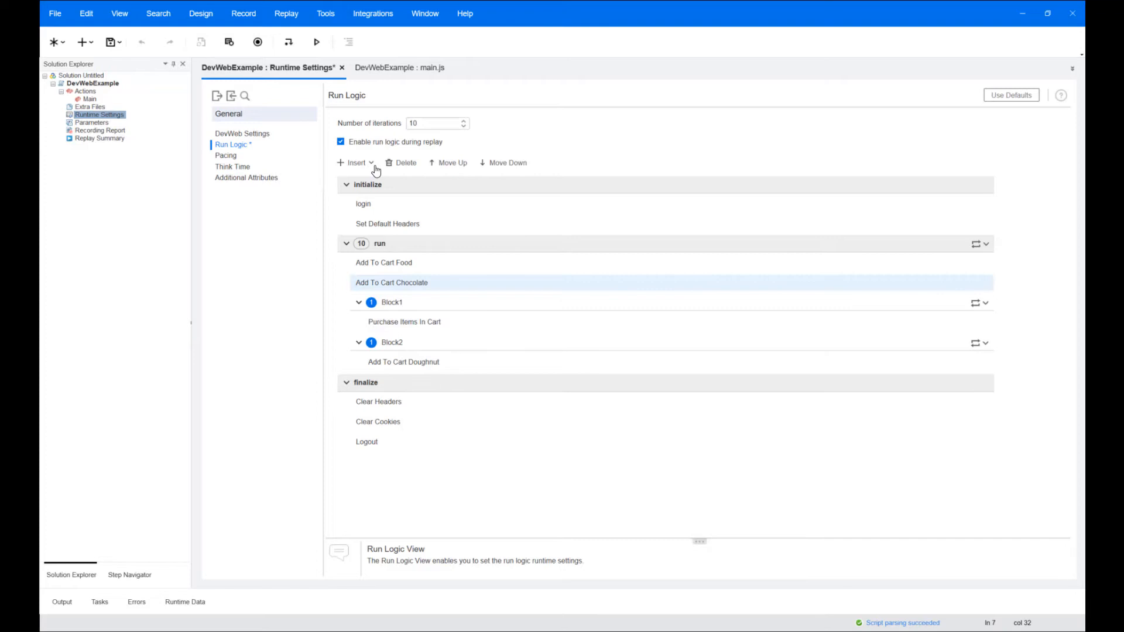
left_click(355, 163)
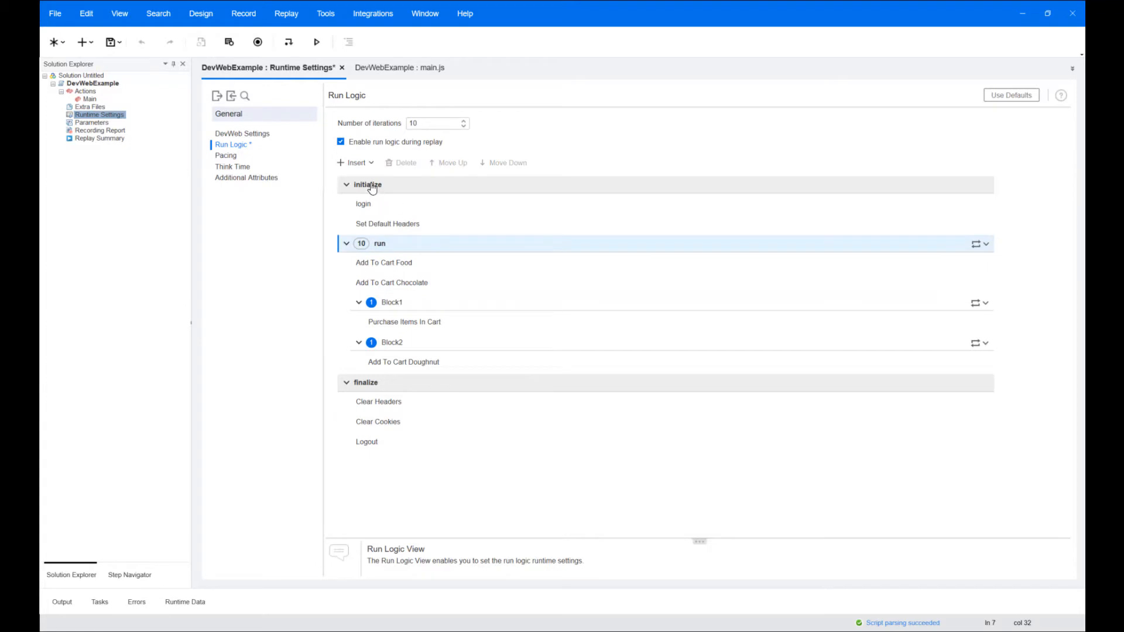
left_click(356, 161)
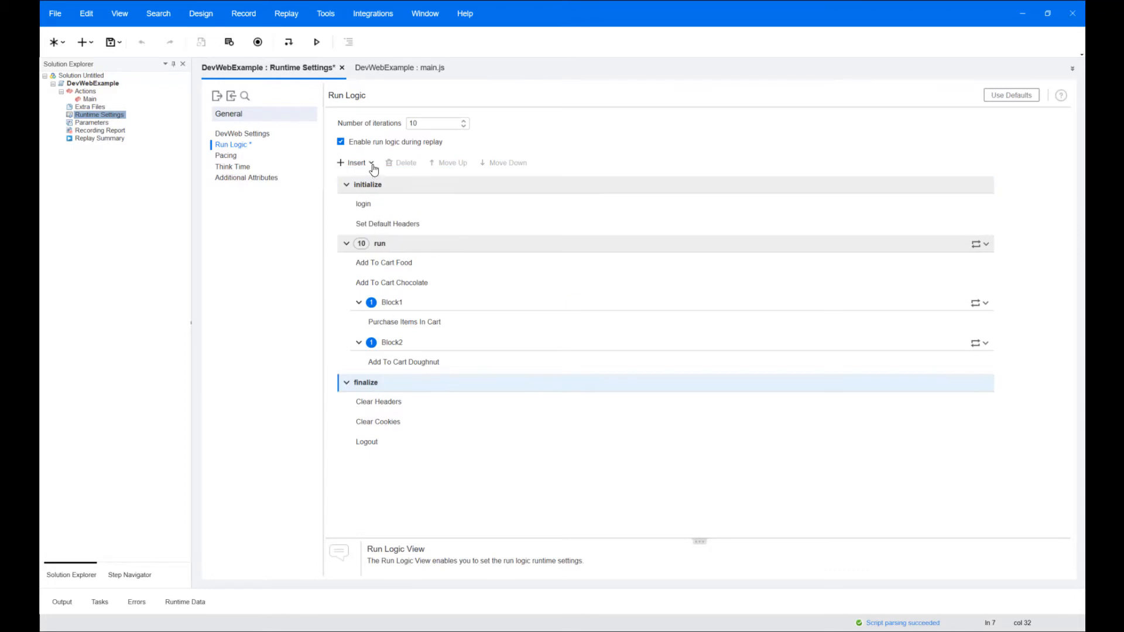
left_click(356, 162)
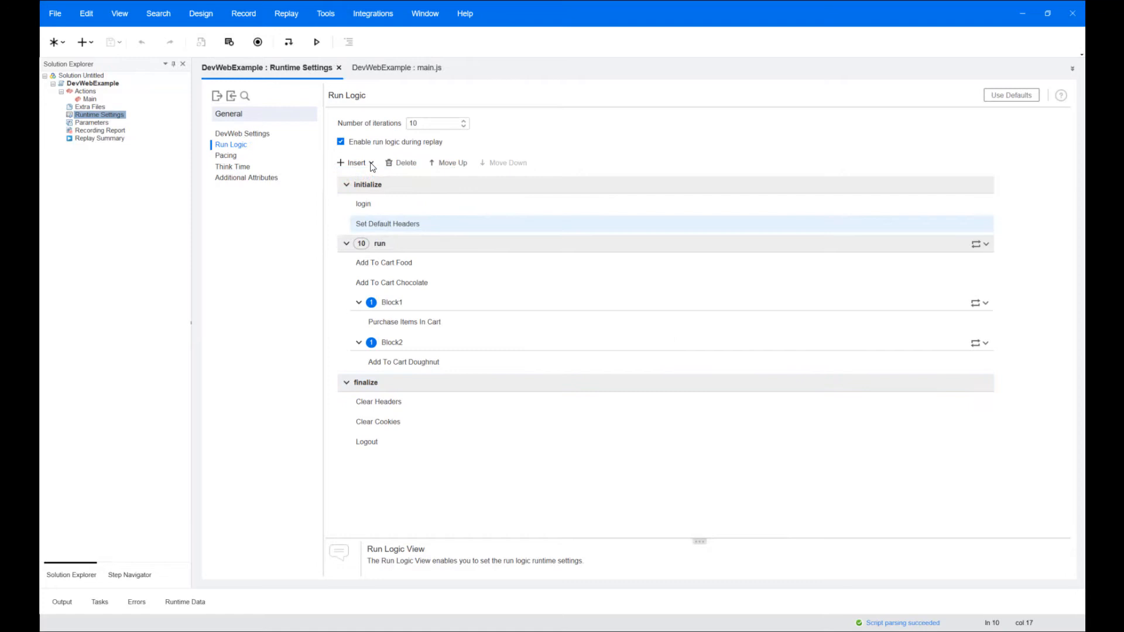
Name the anonymous load.initialize action 'init' in main.js
left_click(356, 163)
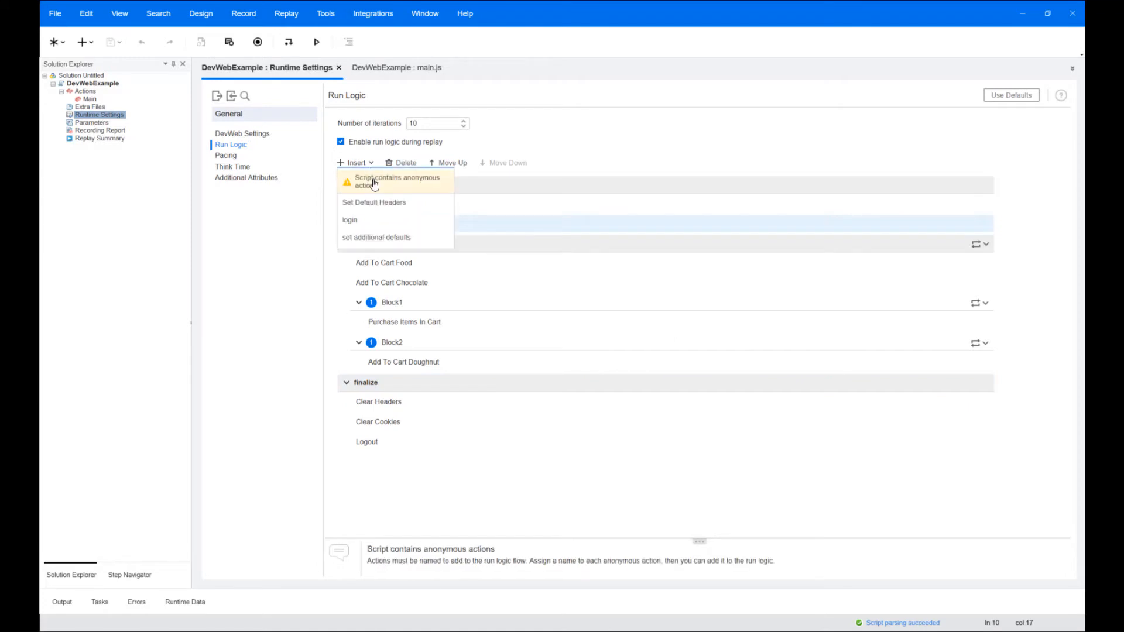
left_click(397, 68)
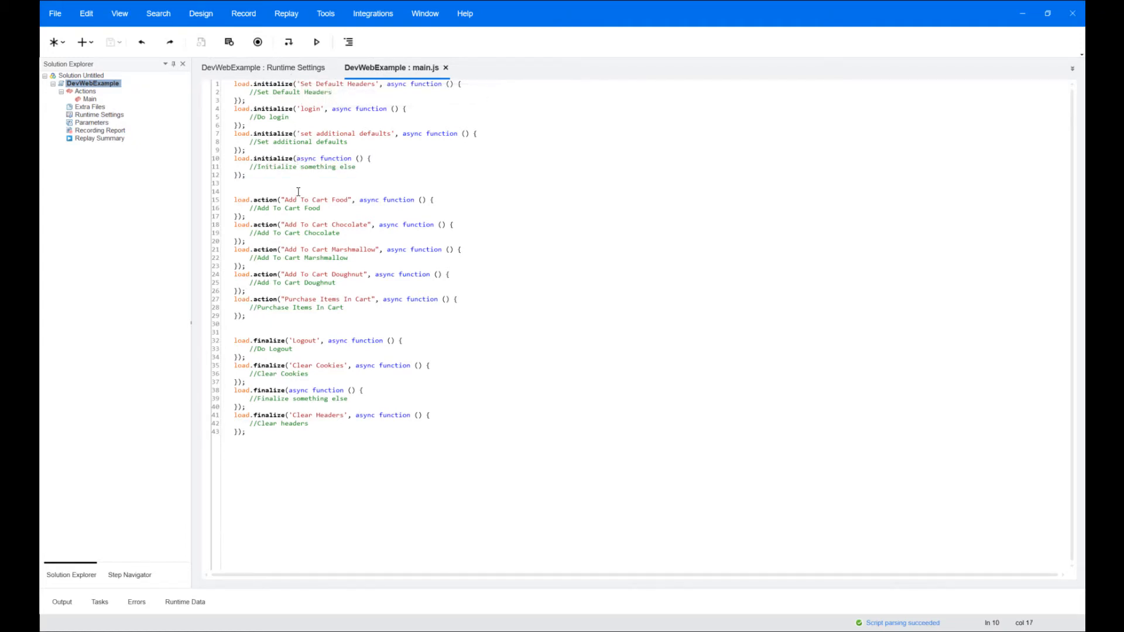
type("'init',")
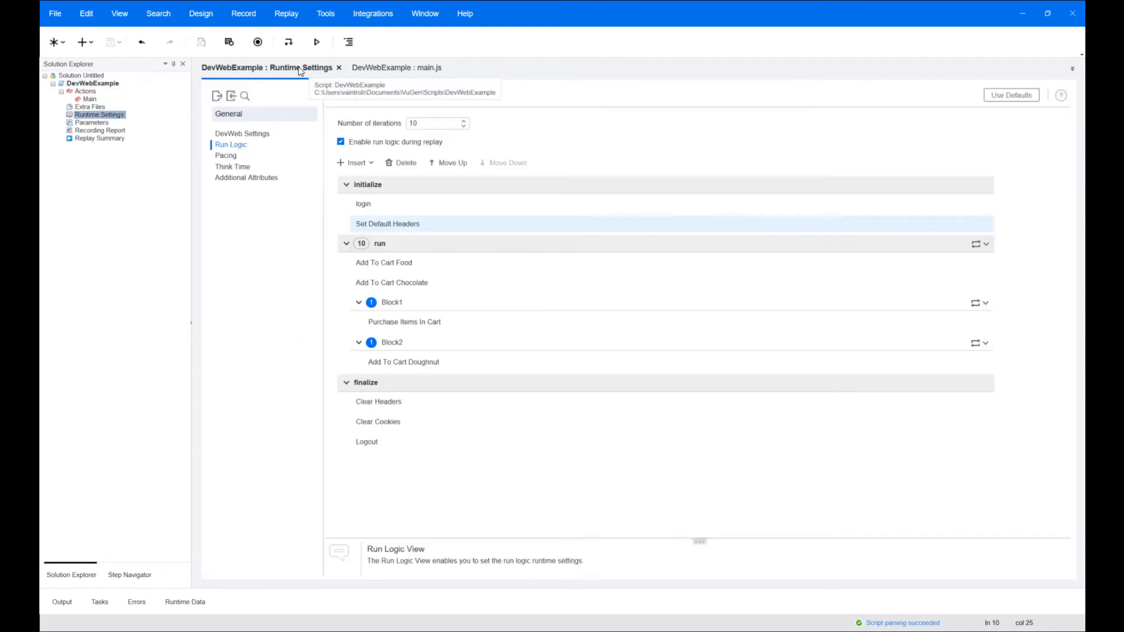
Insert the init action under initialize in the run logic
left_click(356, 162)
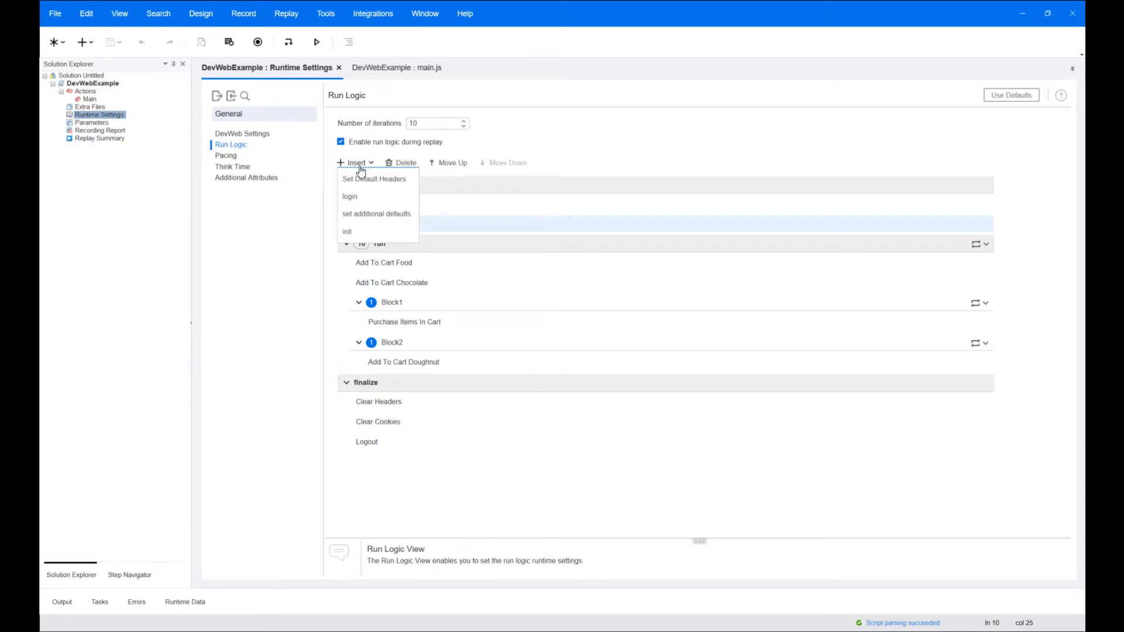
left_click(346, 231)
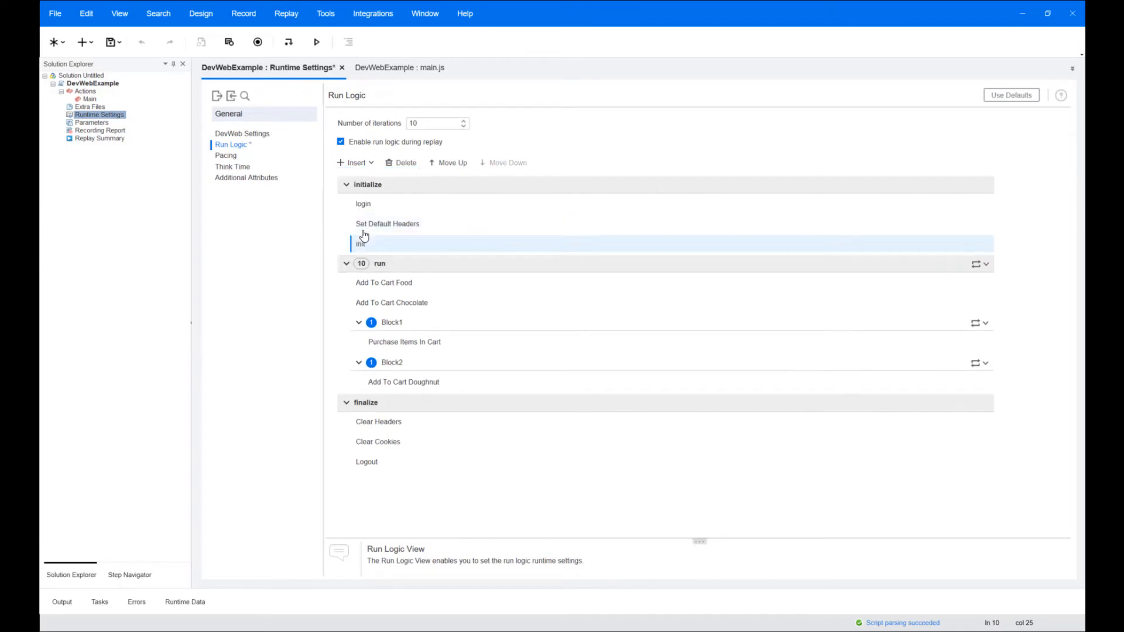
left_click(347, 184)
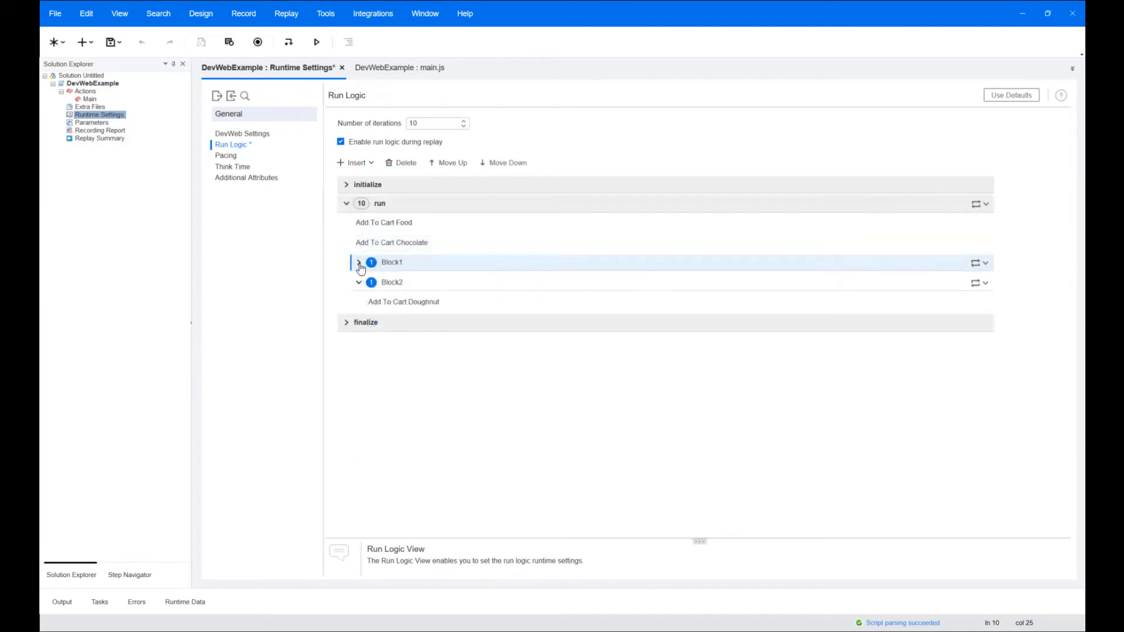
Set Block1 to run its cart actions at random with Food 10% and Chocolate 20%
left_click(359, 265)
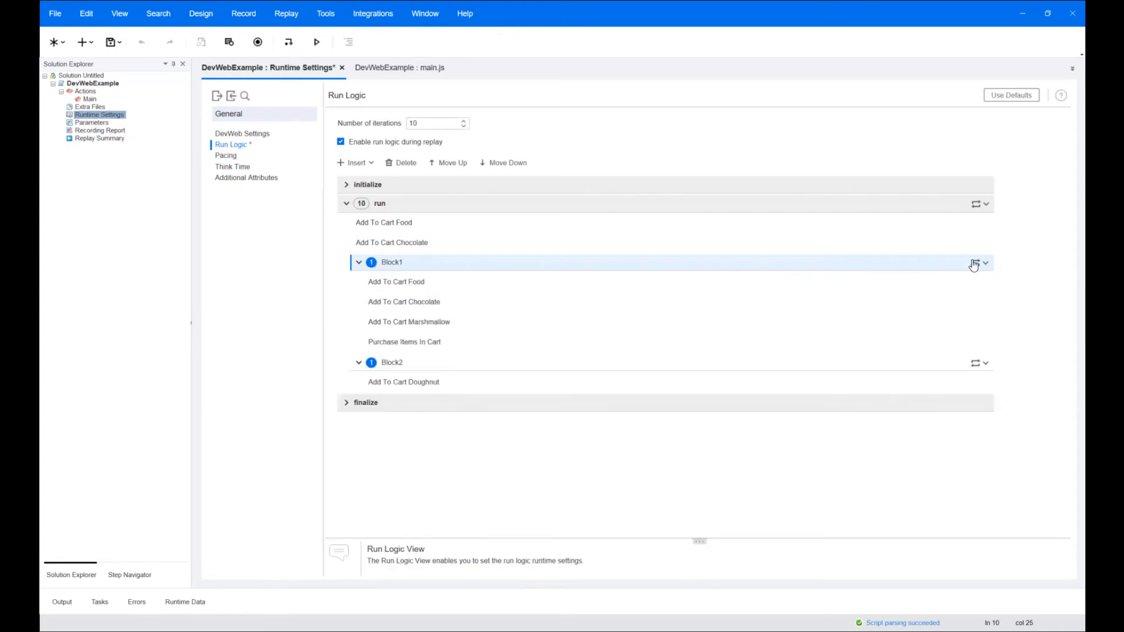
left_click(977, 262)
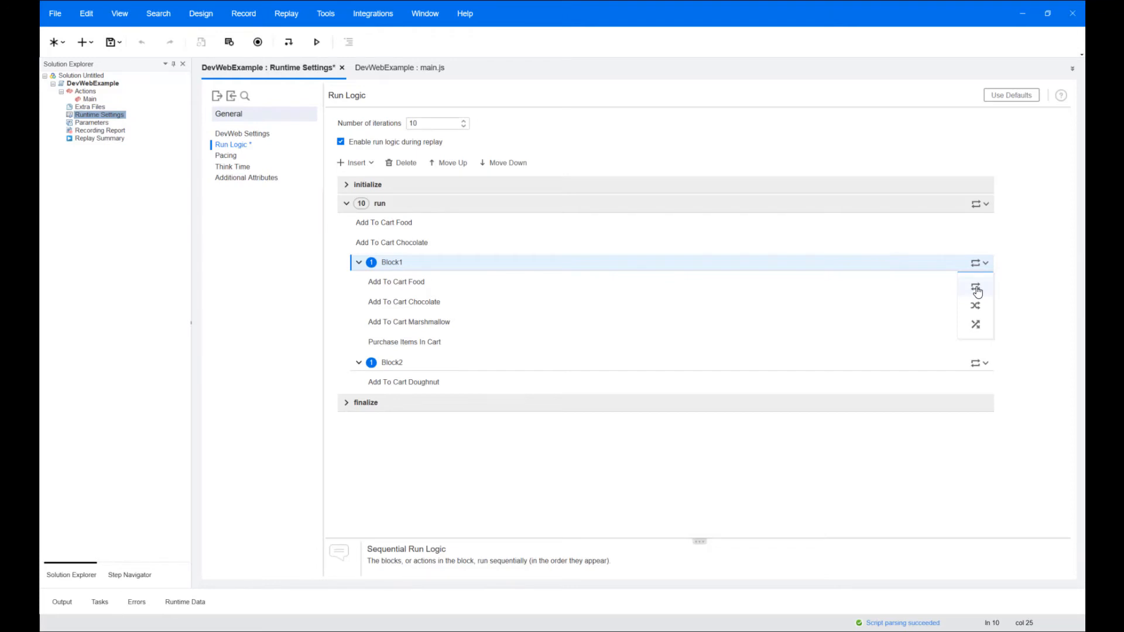
mouse_move(976, 297)
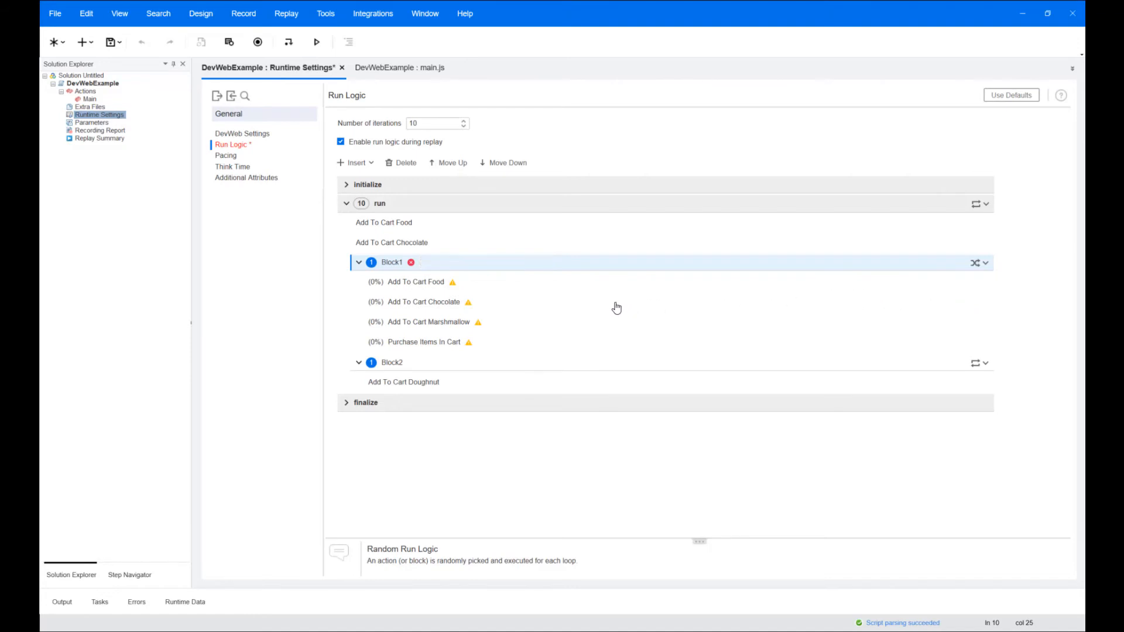
left_click(374, 281)
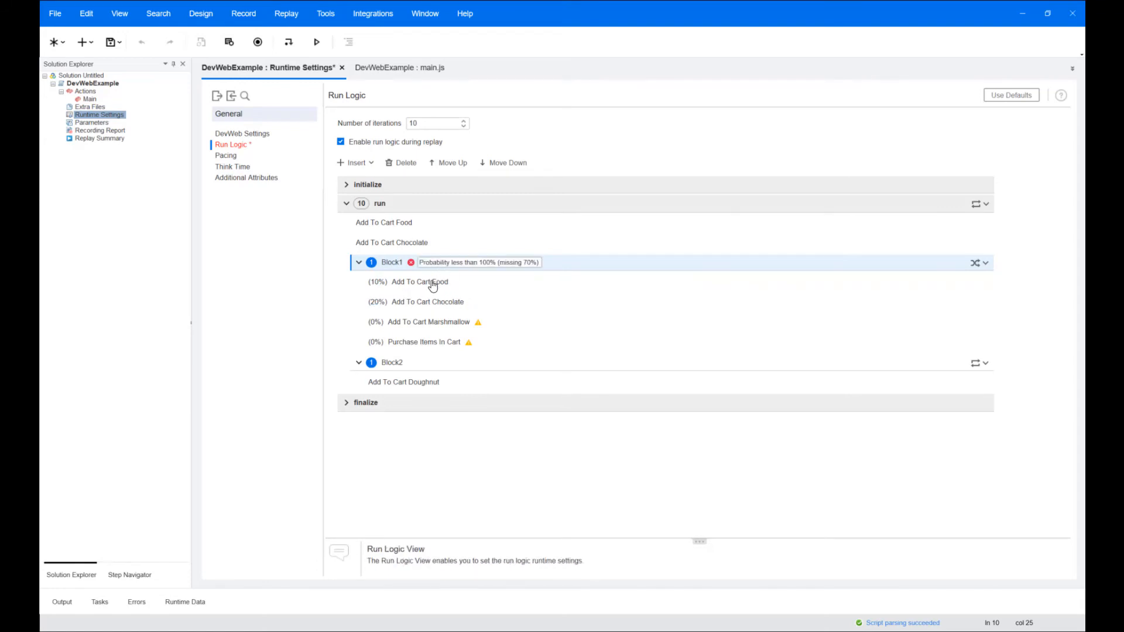
mouse_move(423, 273)
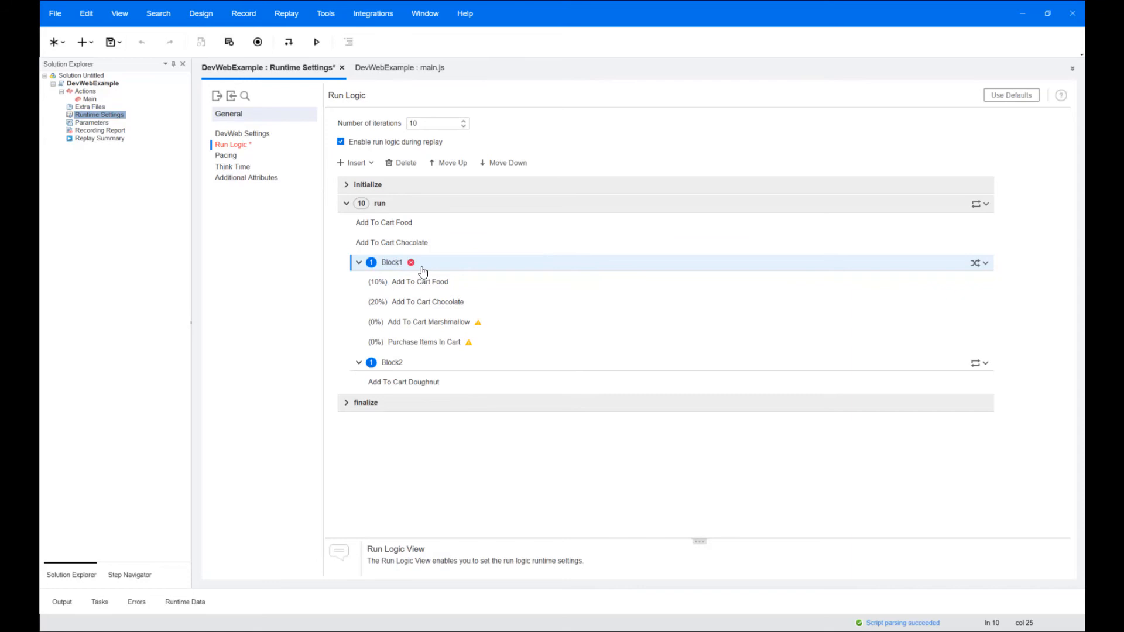
mouse_move(477, 323)
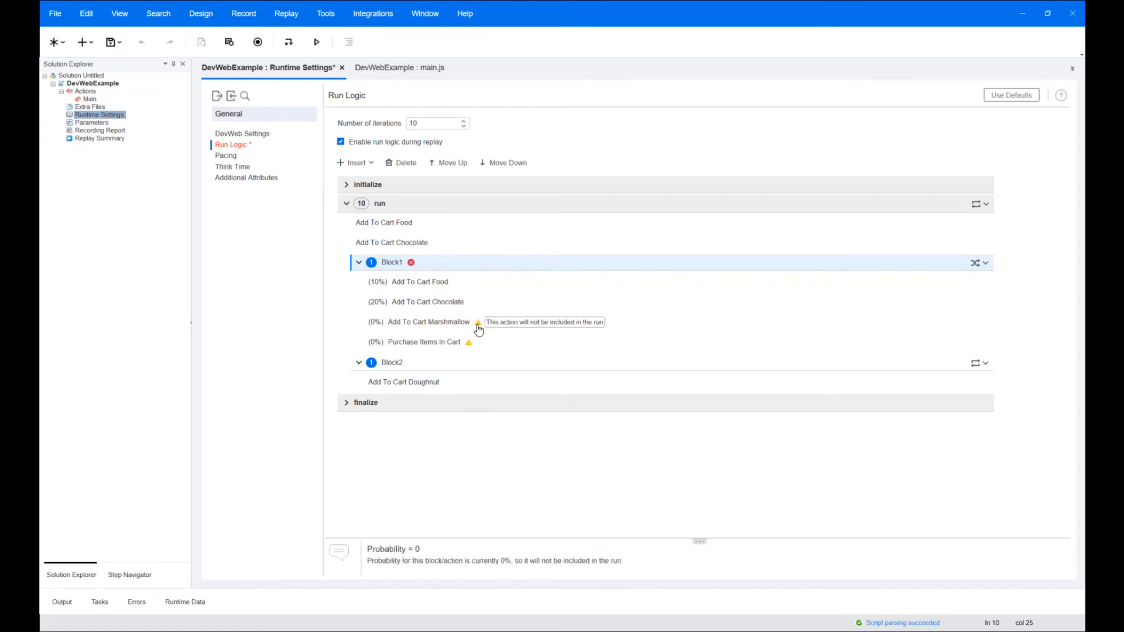
left_click(986, 263)
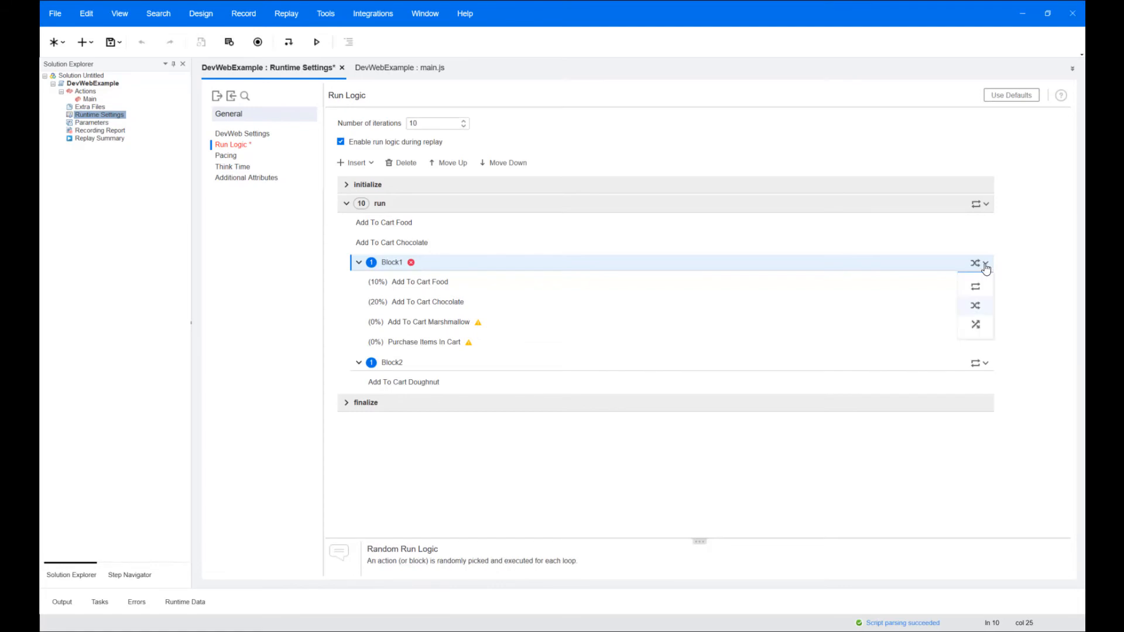
Set Block1 to Shuffle order and its loop count to 15
left_click(976, 304)
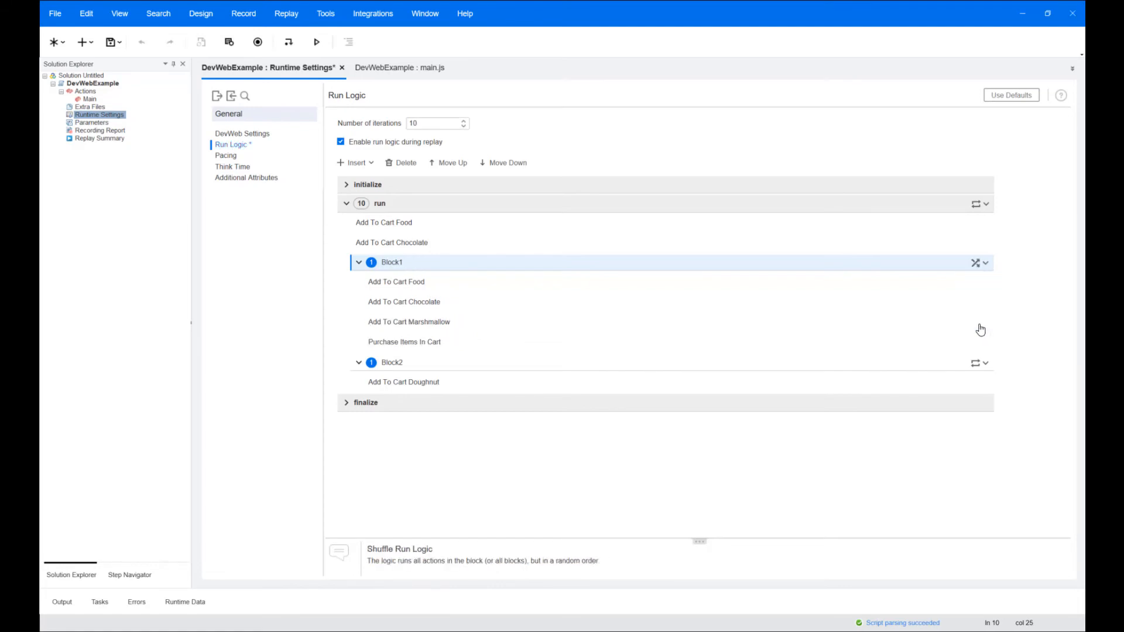
mouse_move(459, 279)
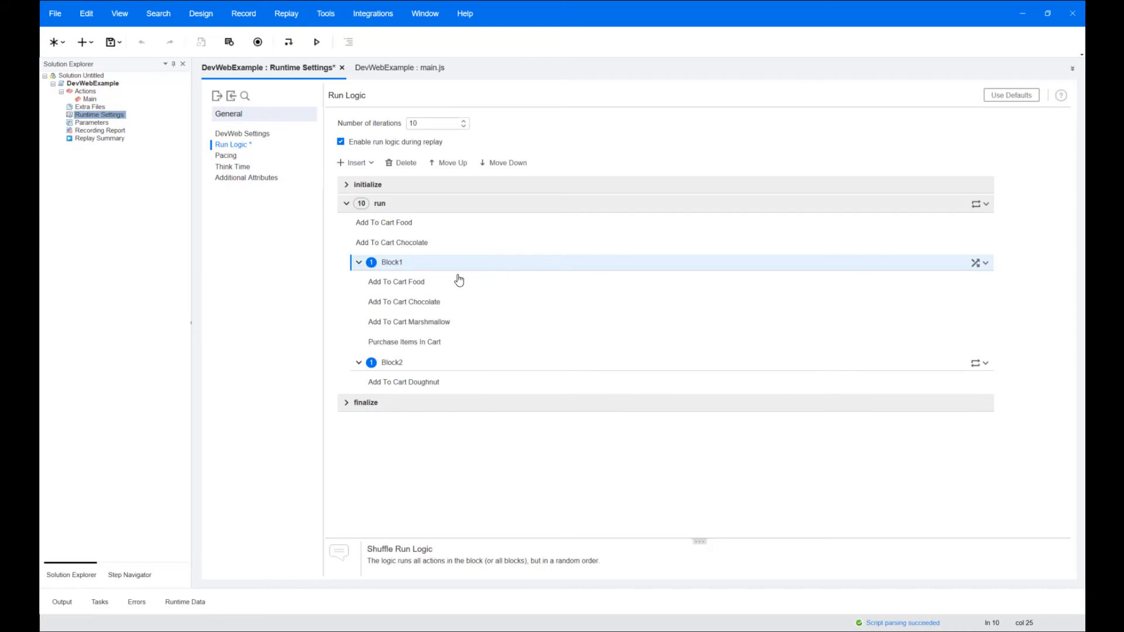
left_click(371, 262)
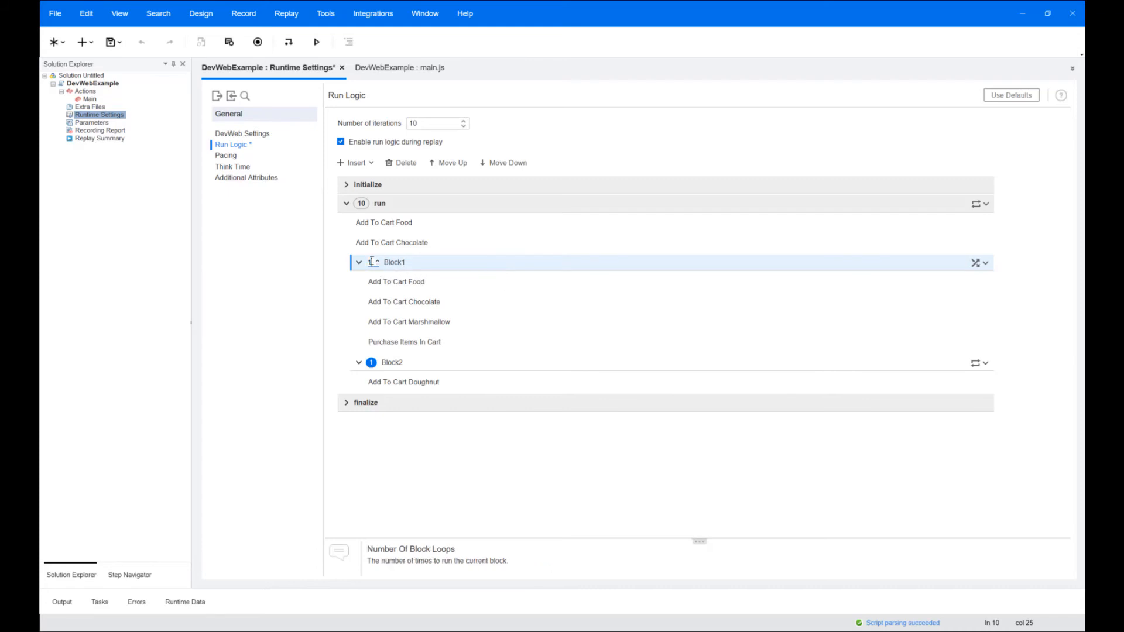
type("15")
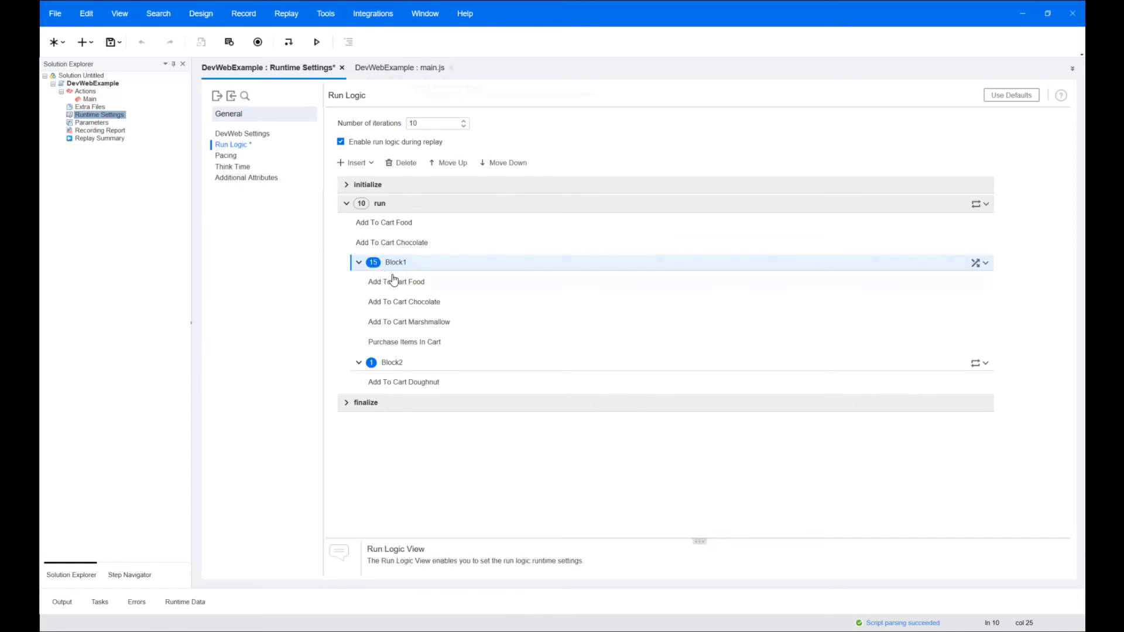
In the DevWebExample folder, open rts.yml with Notepad++ for editing
left_click(398, 68)
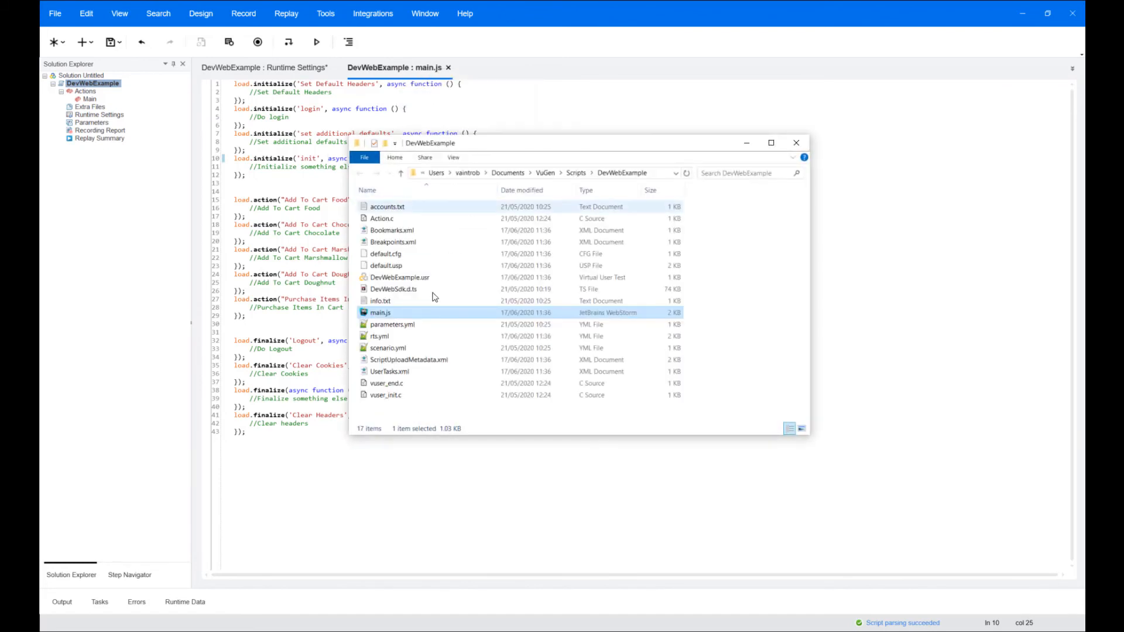
right_click(380, 336)
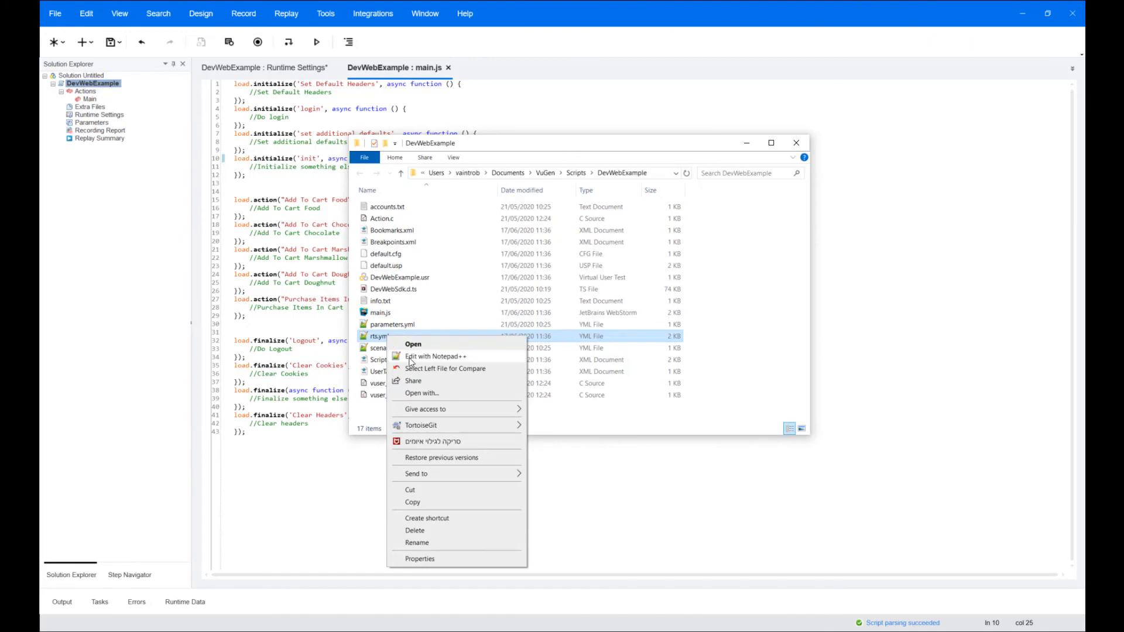
left_click(434, 356)
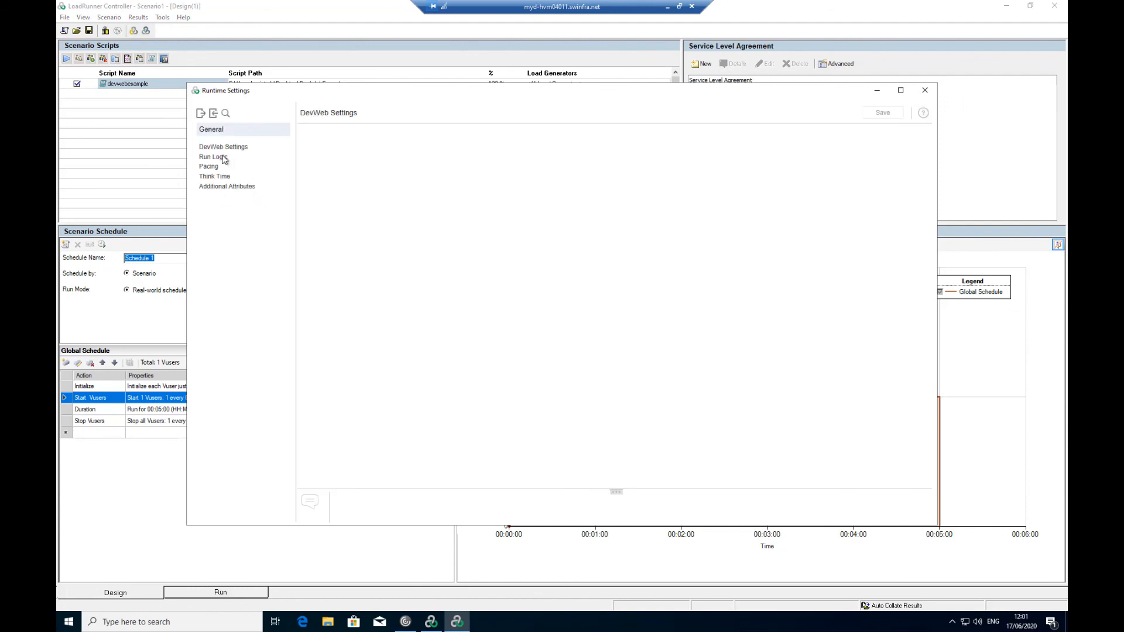
Show Run Logic in Controller and insert set additional defaults under initialize
left_click(211, 155)
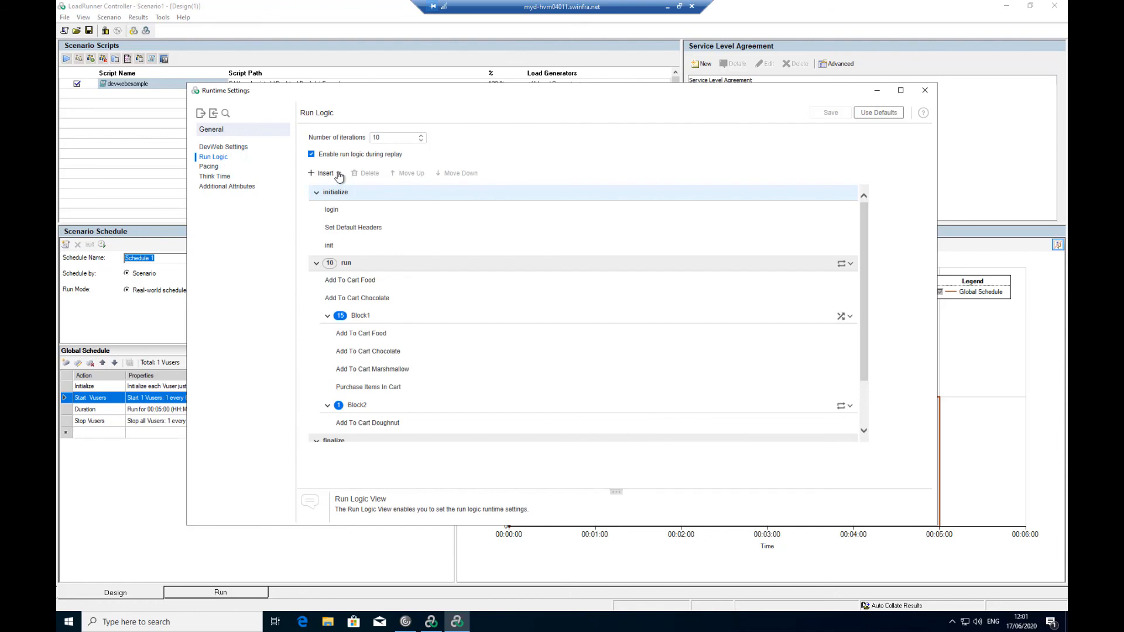
left_click(322, 174)
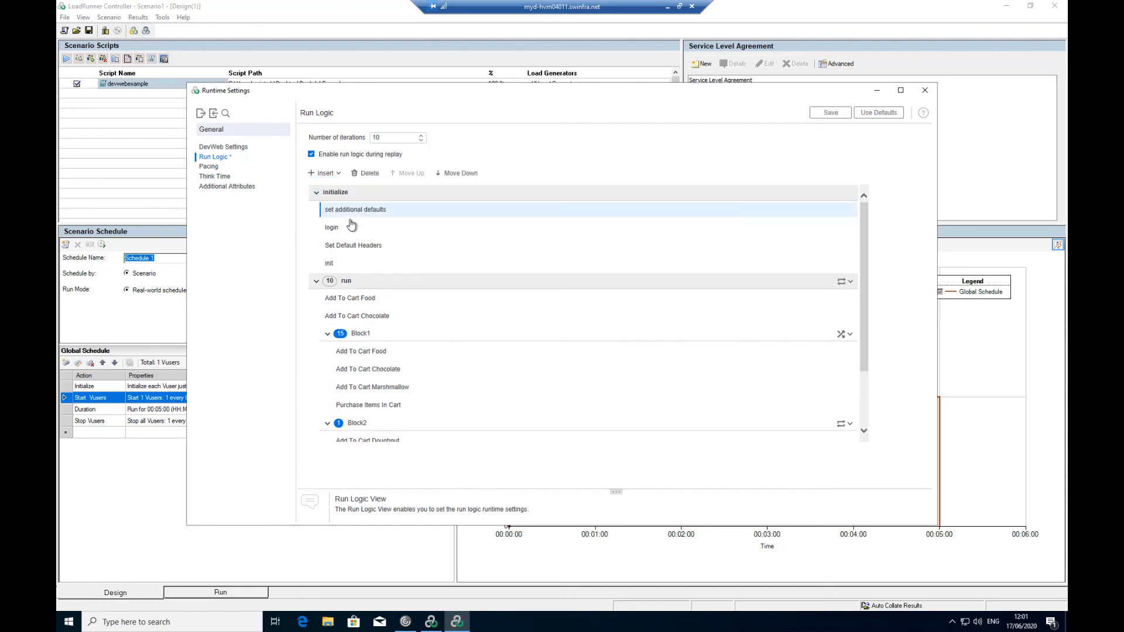